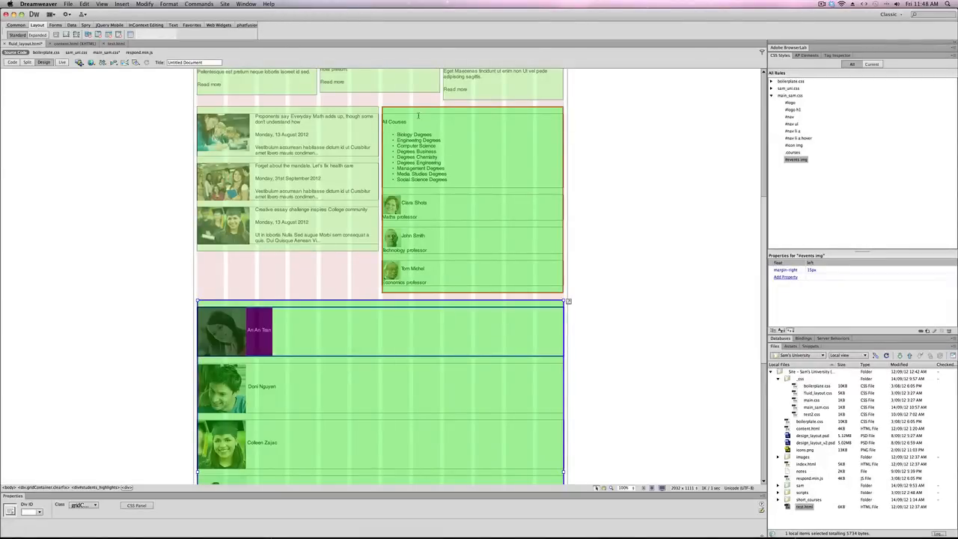
# - Create a #q_links rule making the All Courses list 40% wide and floated right
pyautogui.click(472, 150)
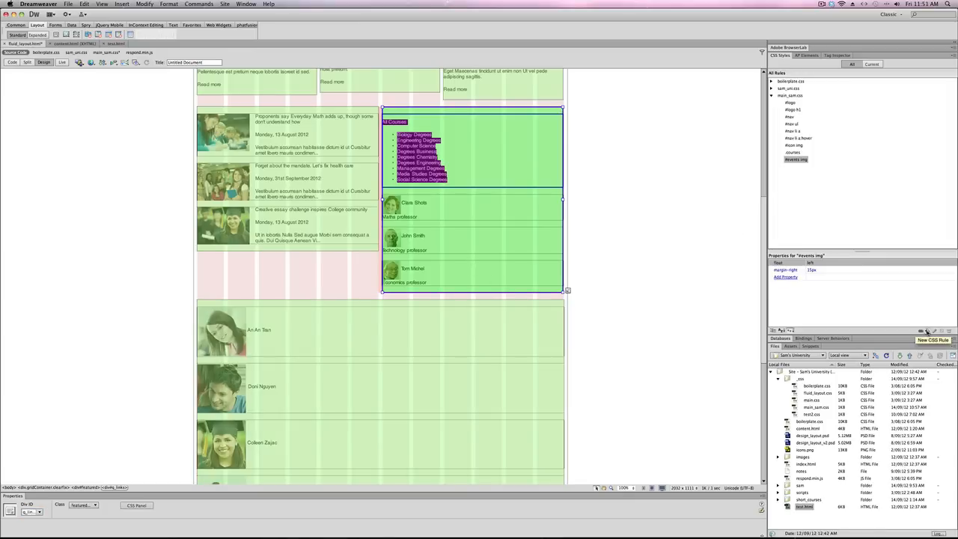
pyautogui.click(933, 340)
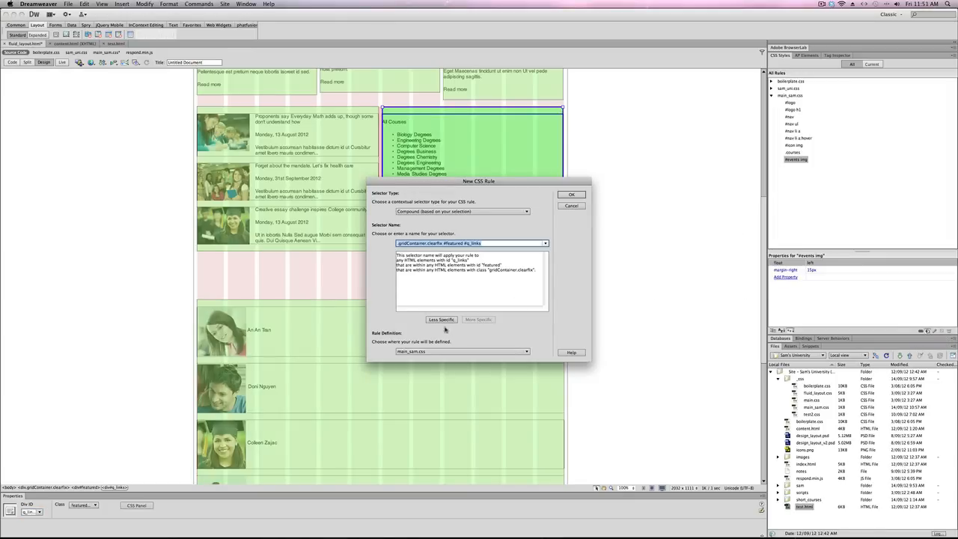
pyautogui.click(442, 320)
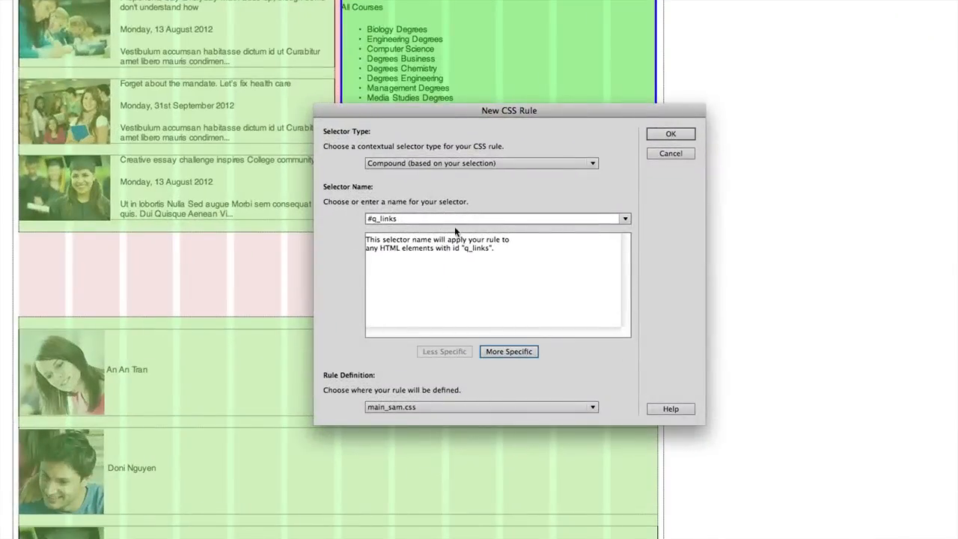
pyautogui.click(670, 134)
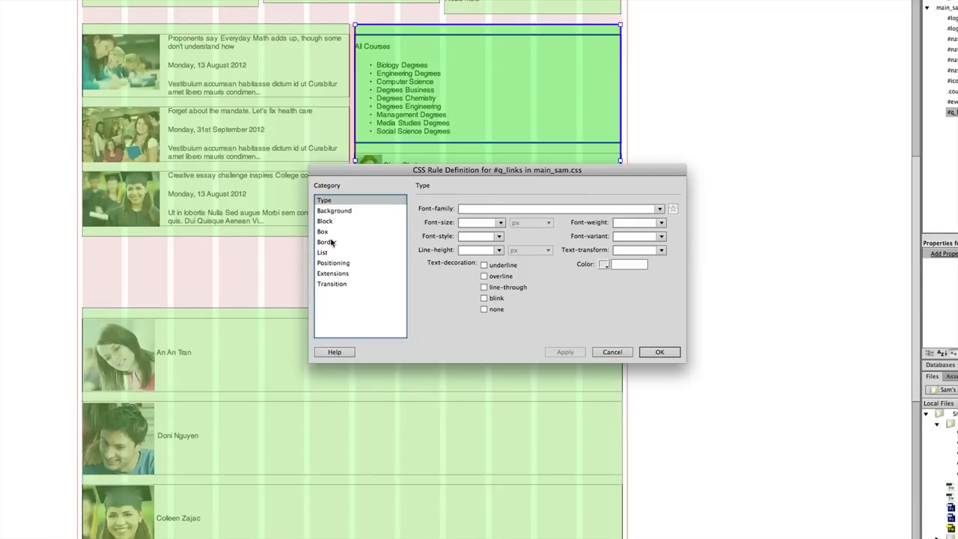
pyautogui.click(323, 231)
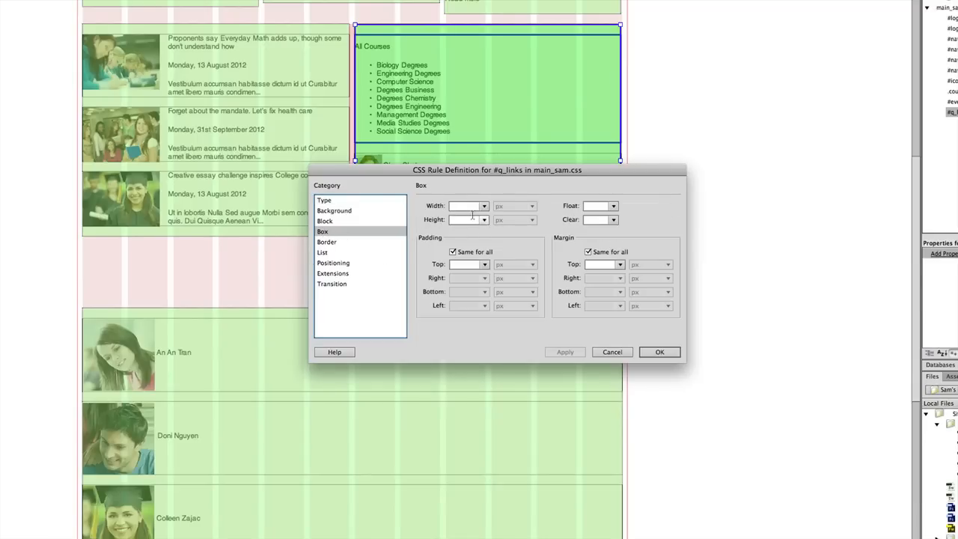
pyautogui.click(464, 206)
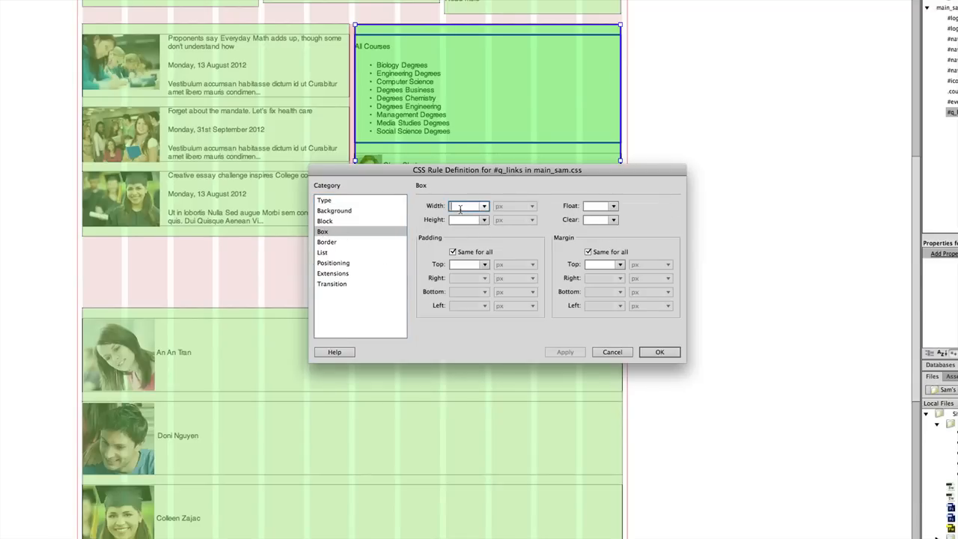
pyautogui.write('40%')
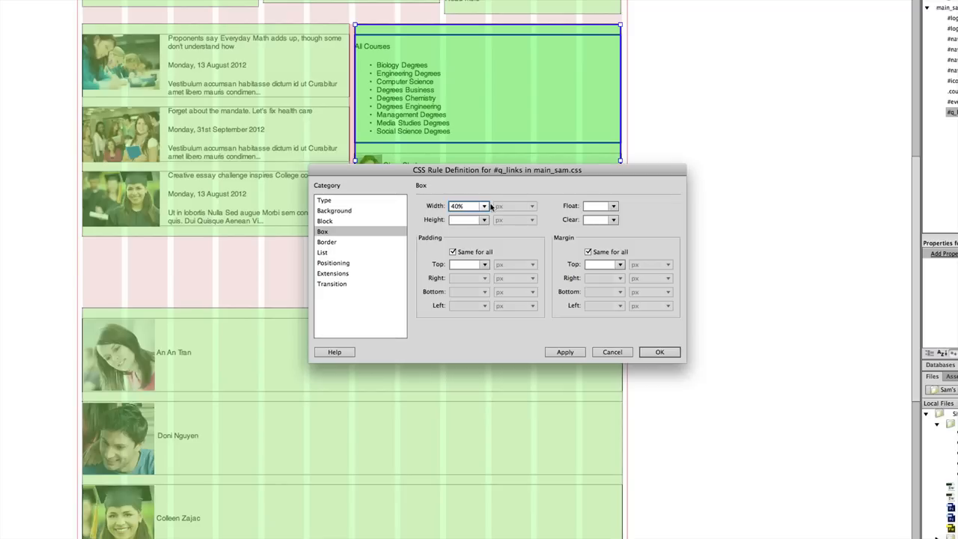
pyautogui.click(613, 206)
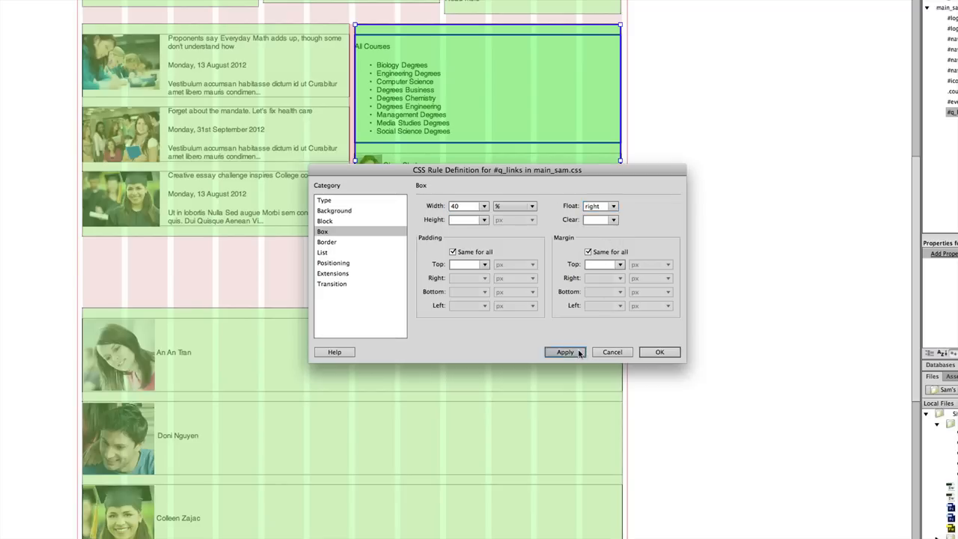
pyautogui.click(564, 352)
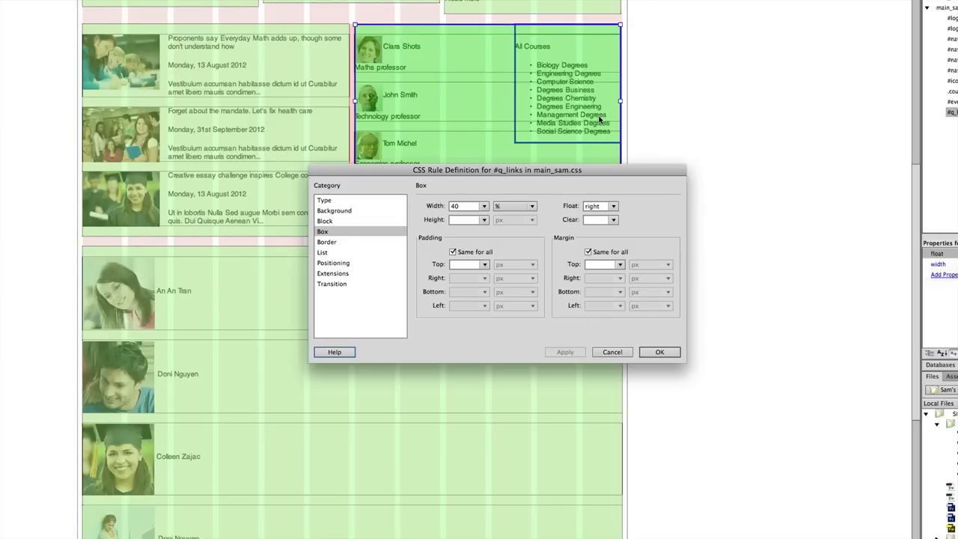
pyautogui.moveTo(629, 331)
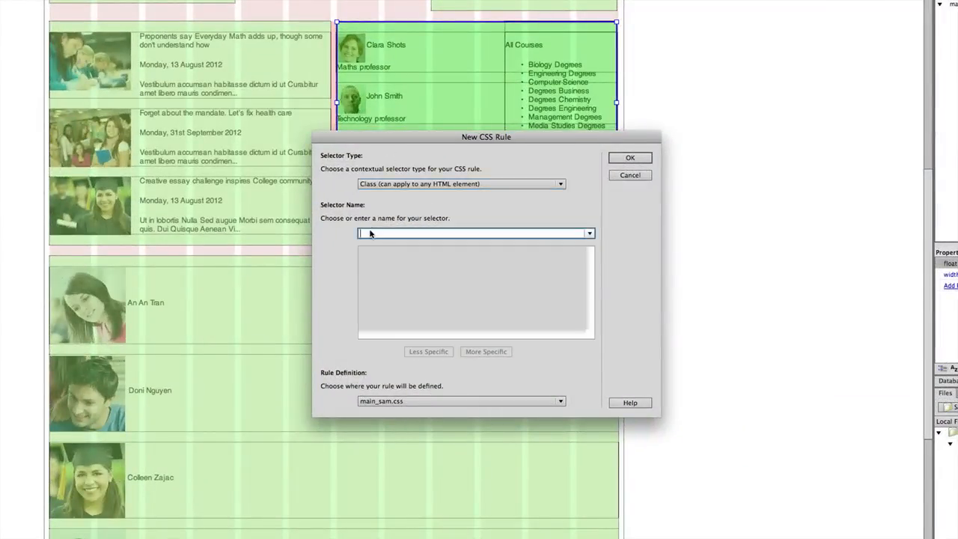
# - Create the .profs class rule with 60% width and a left float
pyautogui.write('.')
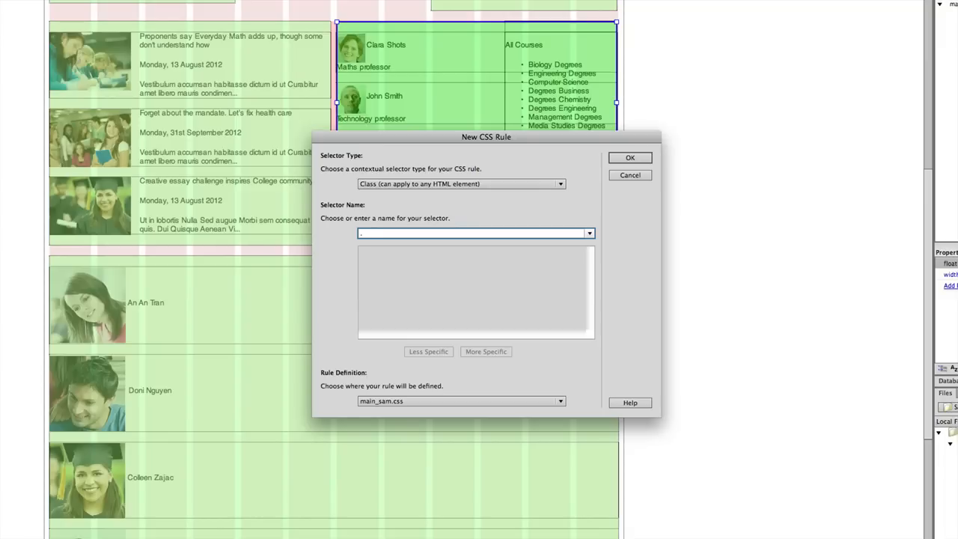
pyautogui.write('.pro')
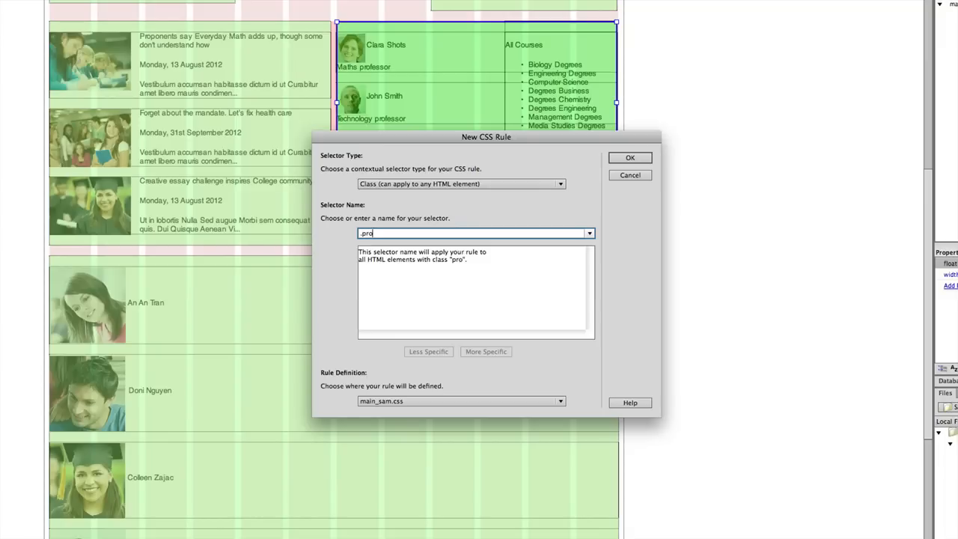
pyautogui.write('f')
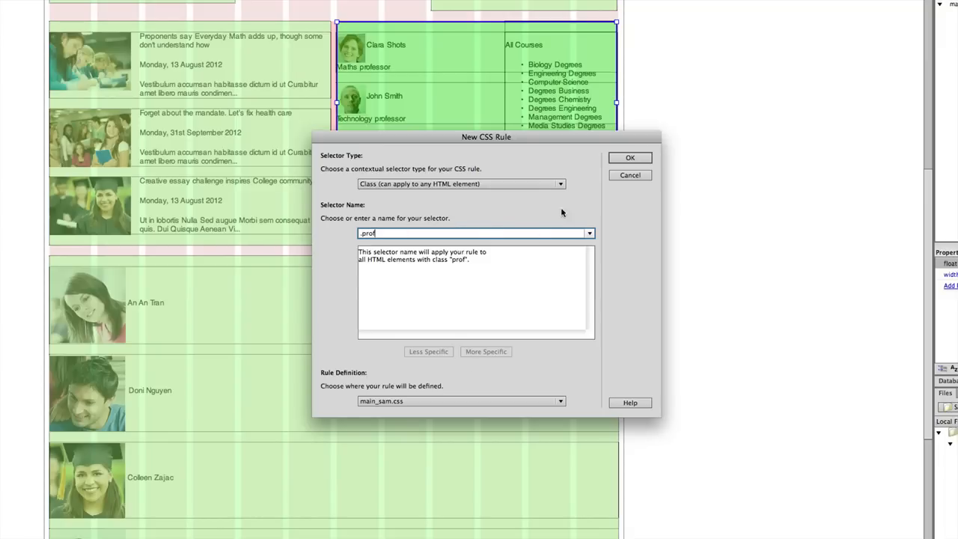
pyautogui.write('s')
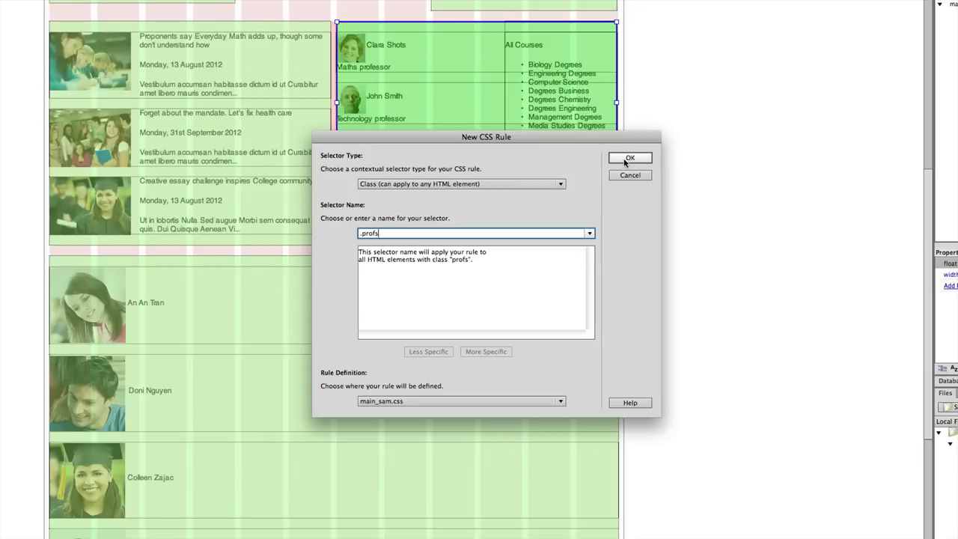
pyautogui.click(630, 158)
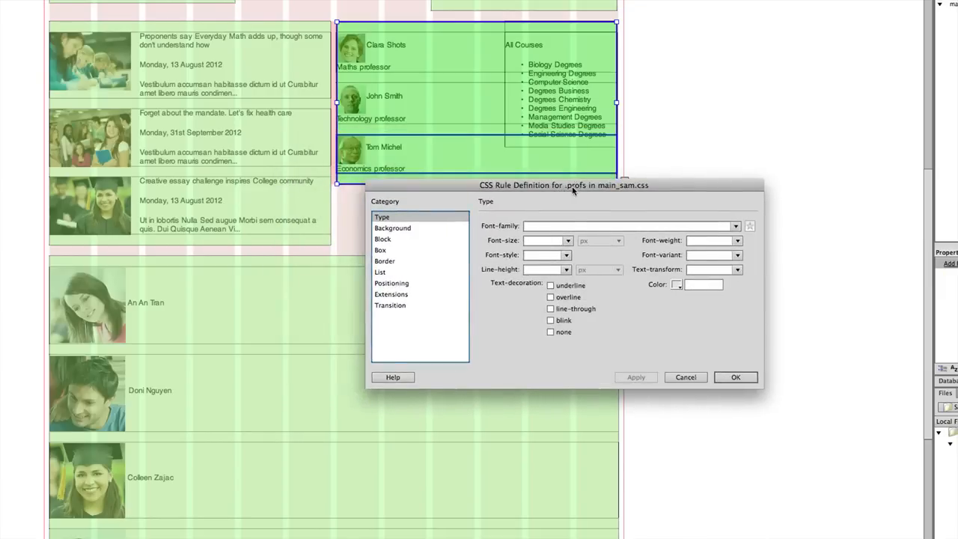
pyautogui.click(381, 250)
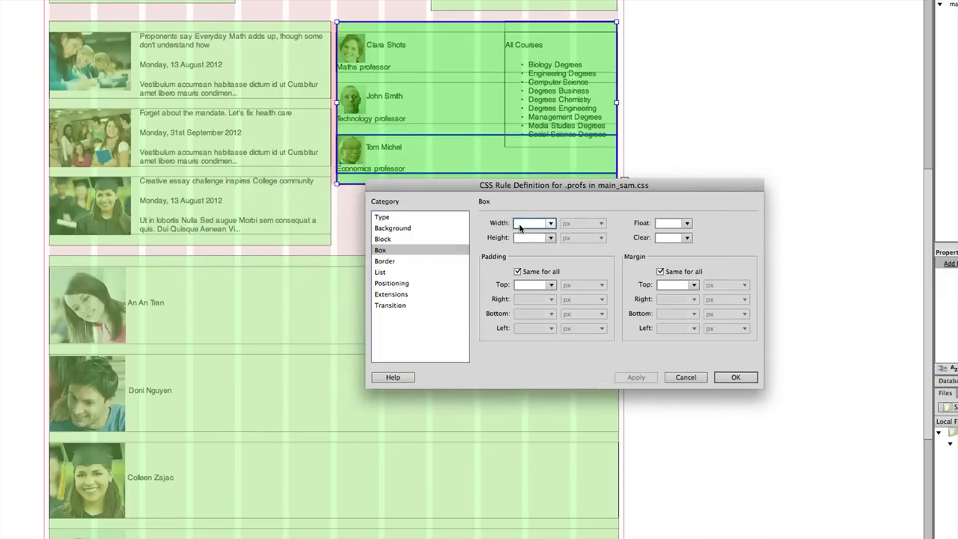
pyautogui.write('60%')
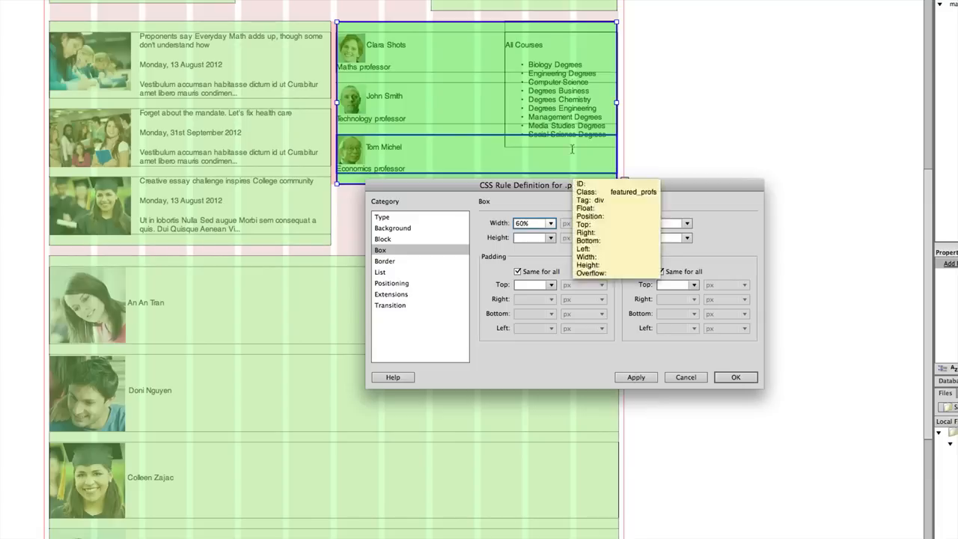
pyautogui.click(687, 222)
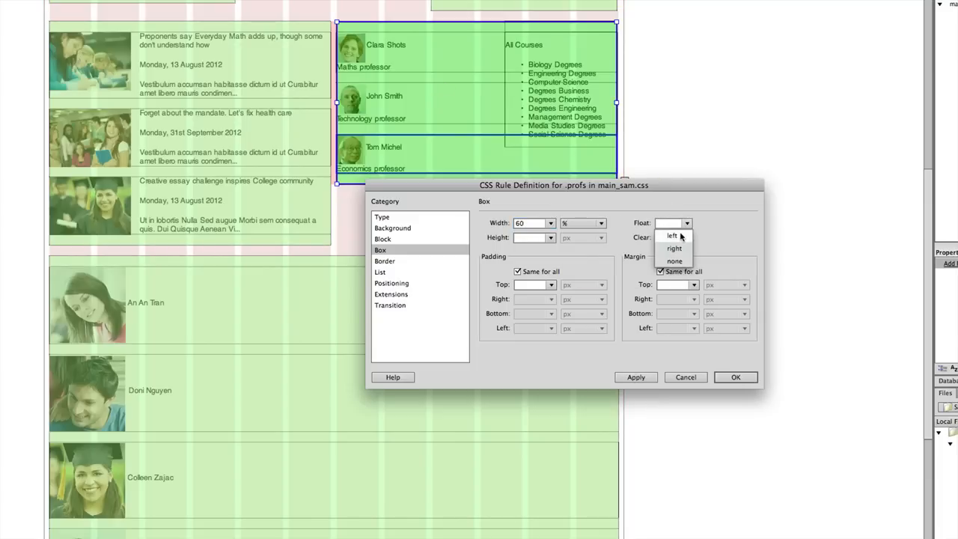
pyautogui.click(672, 235)
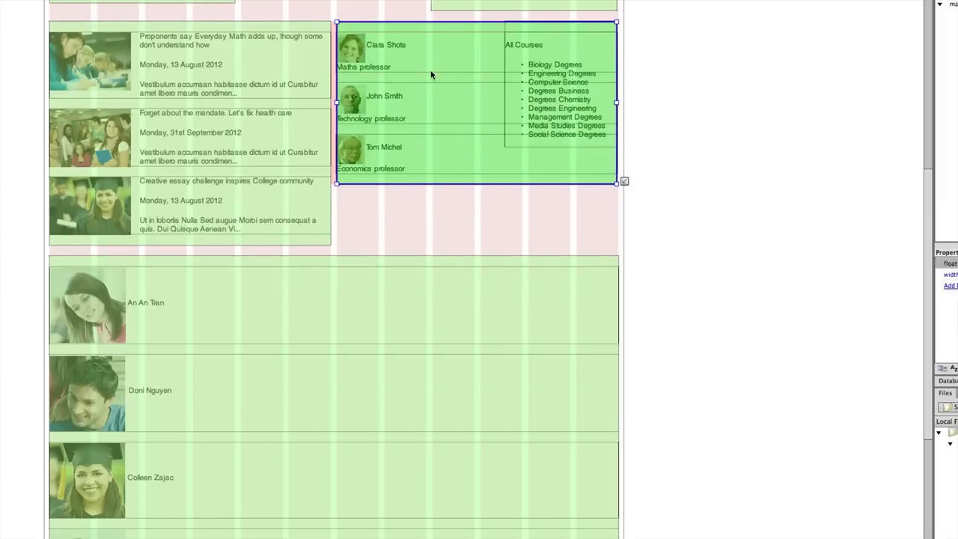
# - Apply the profs class to the professor entries through the CSS Styles context menu
pyautogui.rightClick(430, 75)
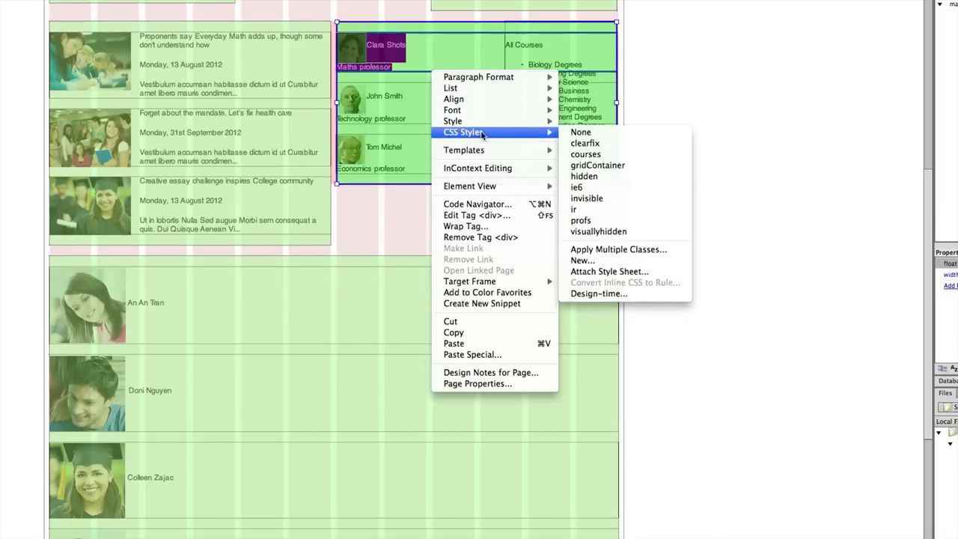
pyautogui.moveTo(587, 224)
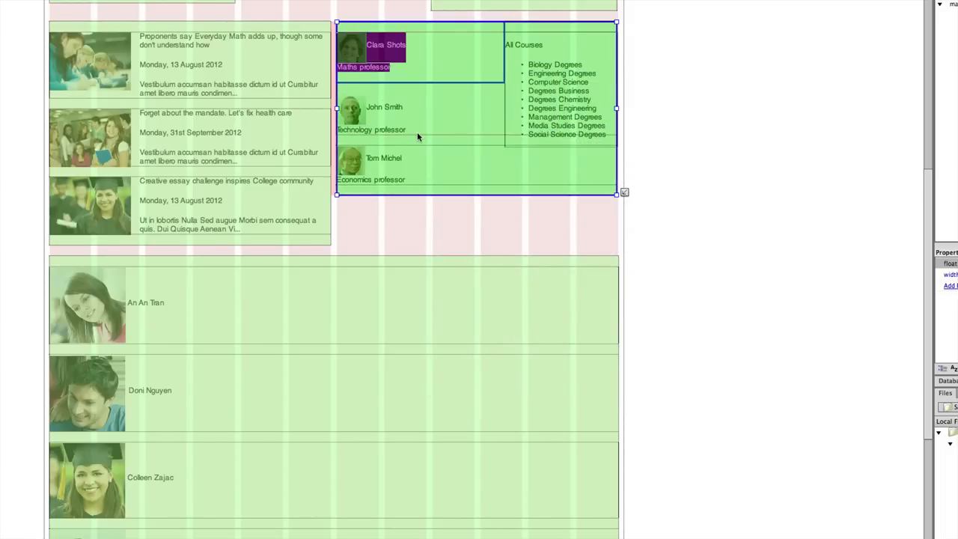
pyautogui.rightClick(375, 112)
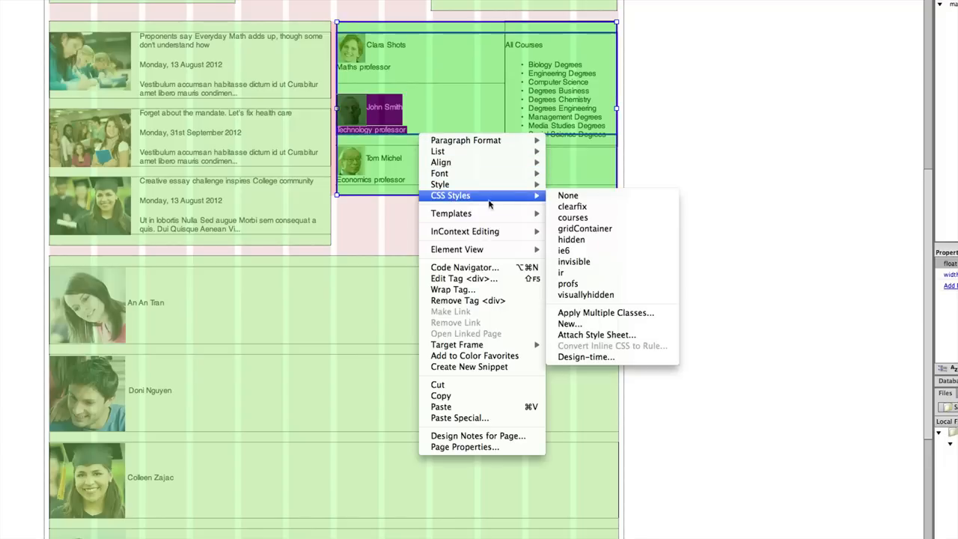
pyautogui.moveTo(568, 283)
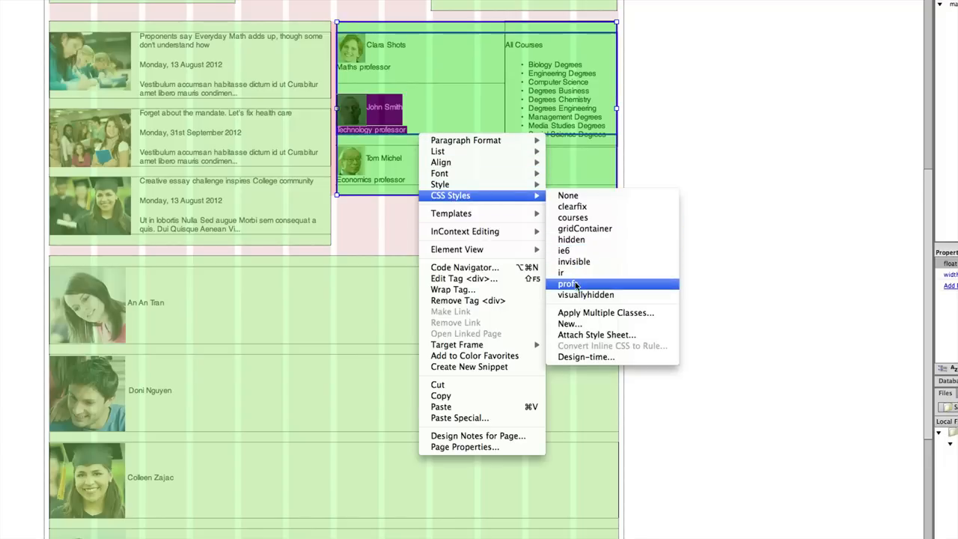
pyautogui.click(569, 283)
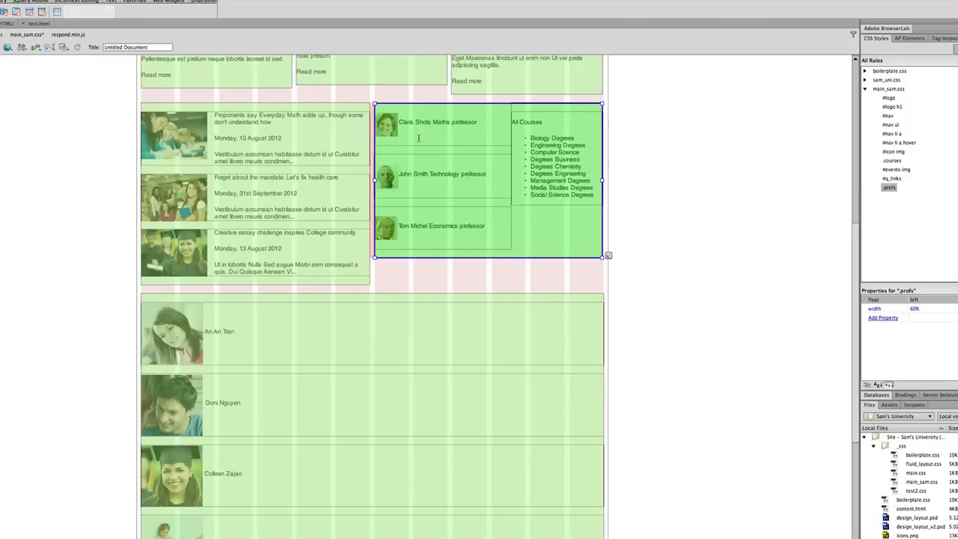
# - Select a paragraph inside the first professor entry
pyautogui.doubleClick(410, 122)
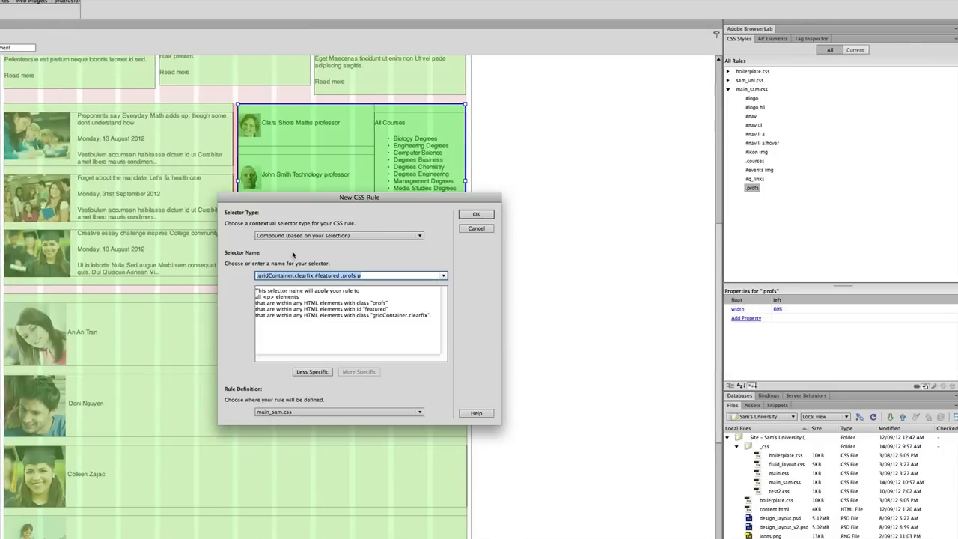
# - Create the .prof_names class rule with colour #F30, 14 px font size and bold weight
pyautogui.click(339, 235)
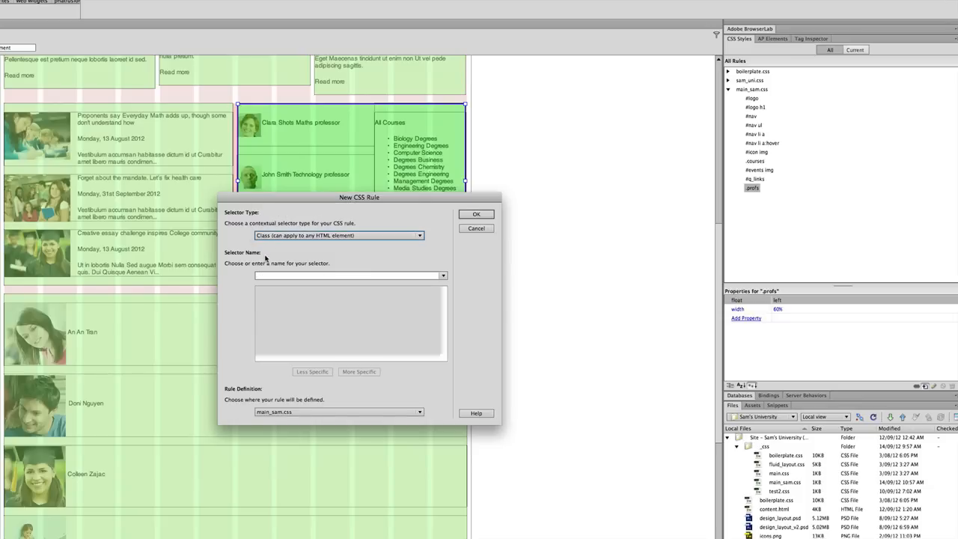
pyautogui.click(348, 276)
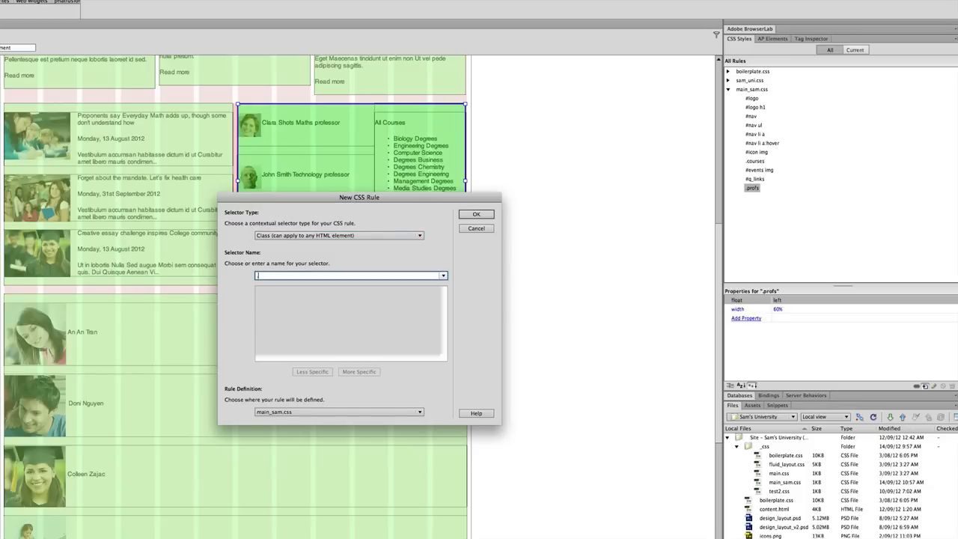
pyautogui.write('.prof_nam')
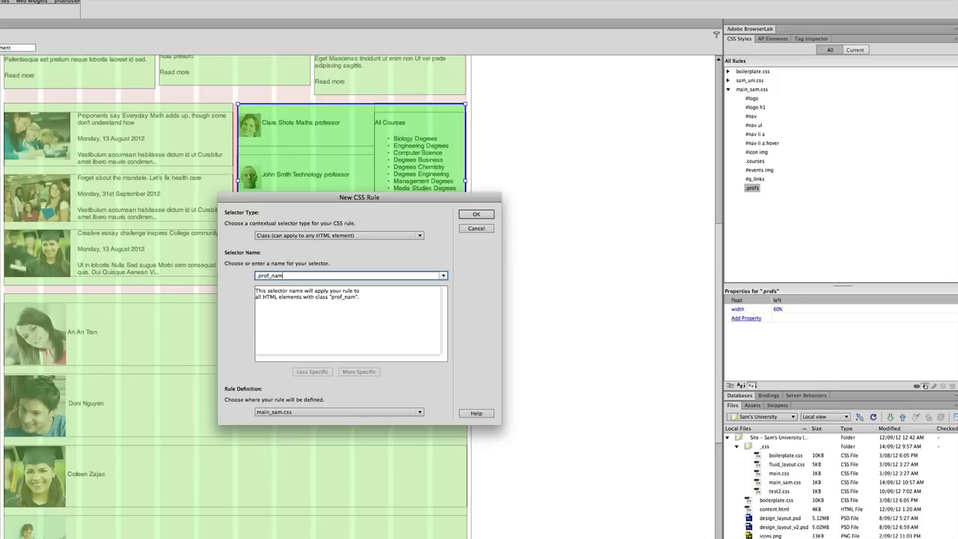
pyautogui.write('e')
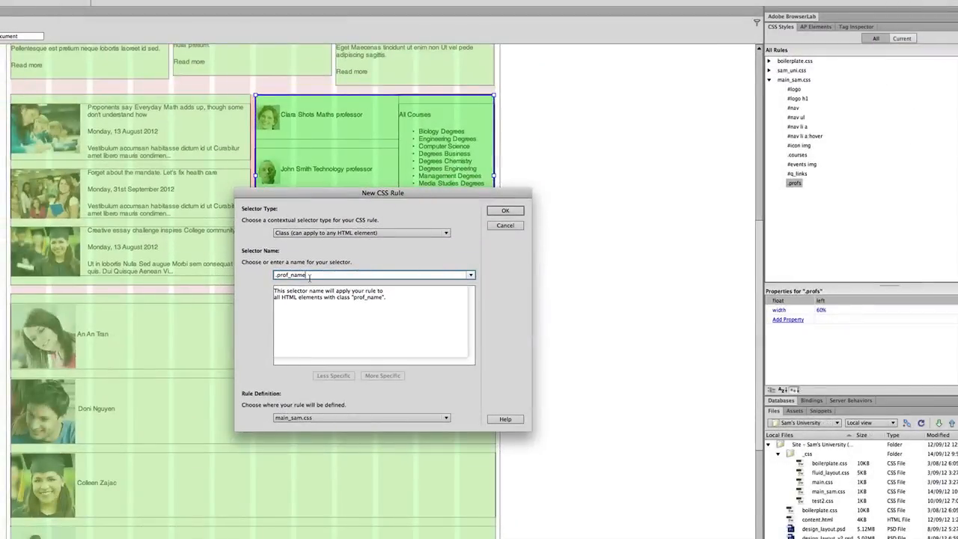
pyautogui.click(505, 210)
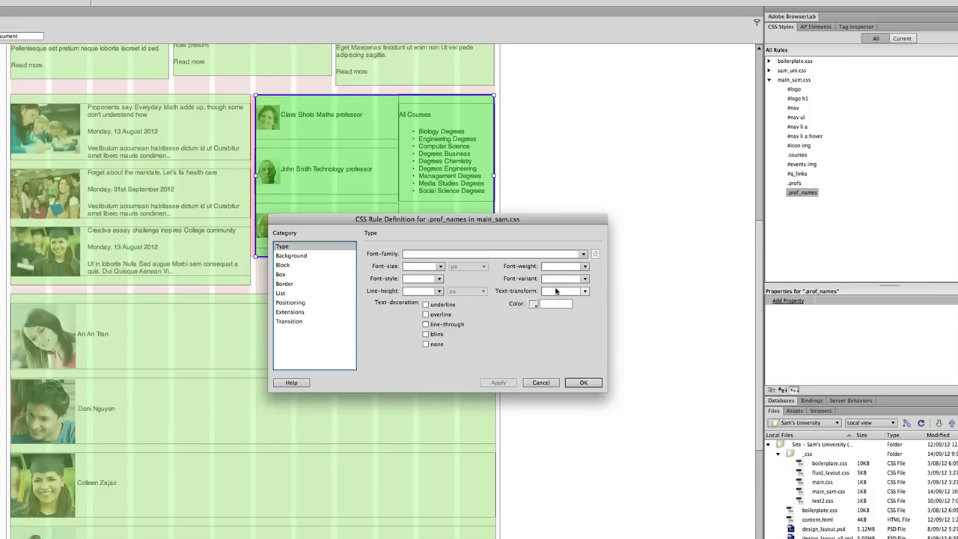
pyautogui.click(535, 303)
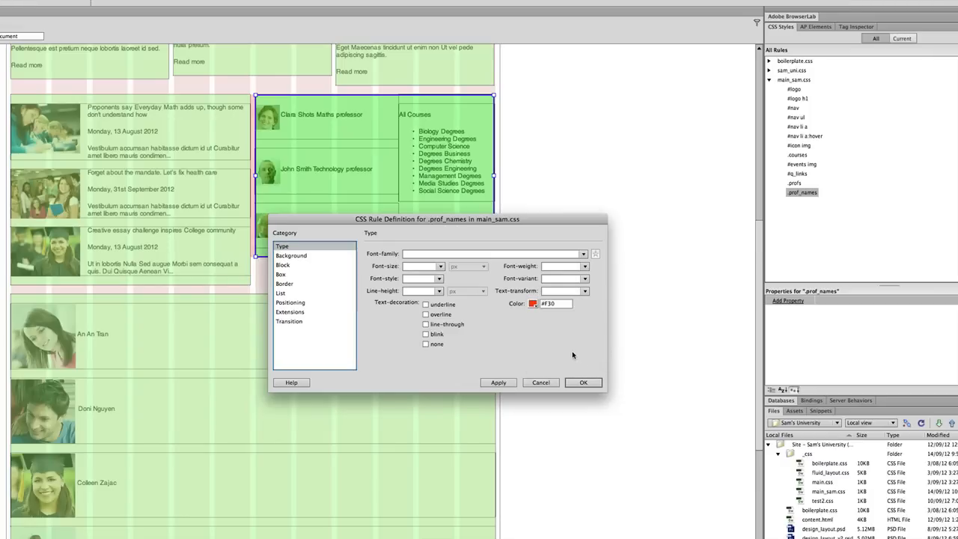
pyautogui.moveTo(342, 279)
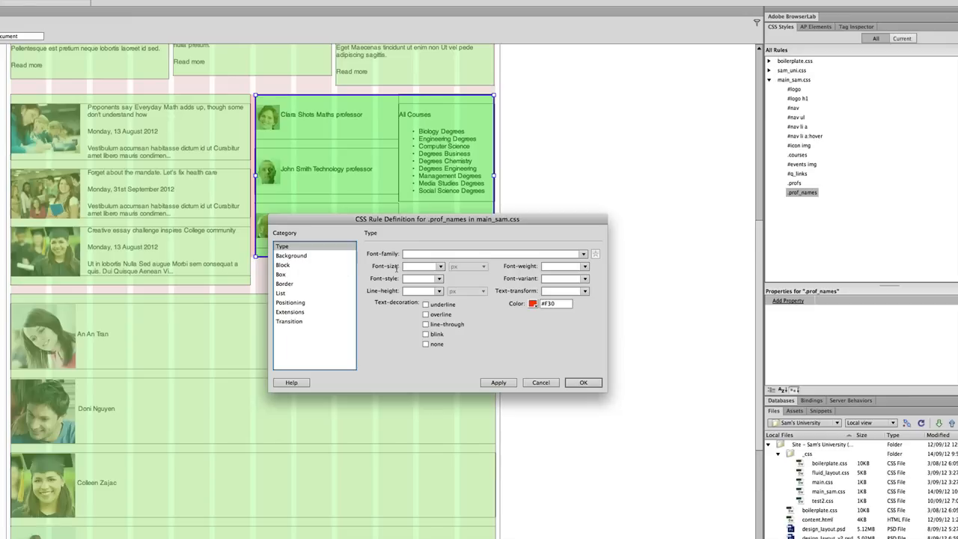
pyautogui.click(419, 266)
pyautogui.write('14')
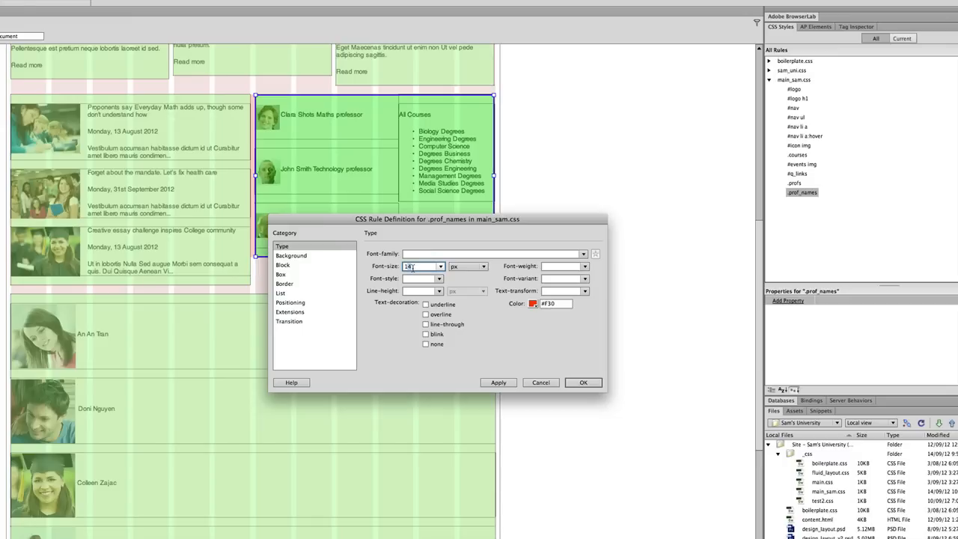
pyautogui.write('16')
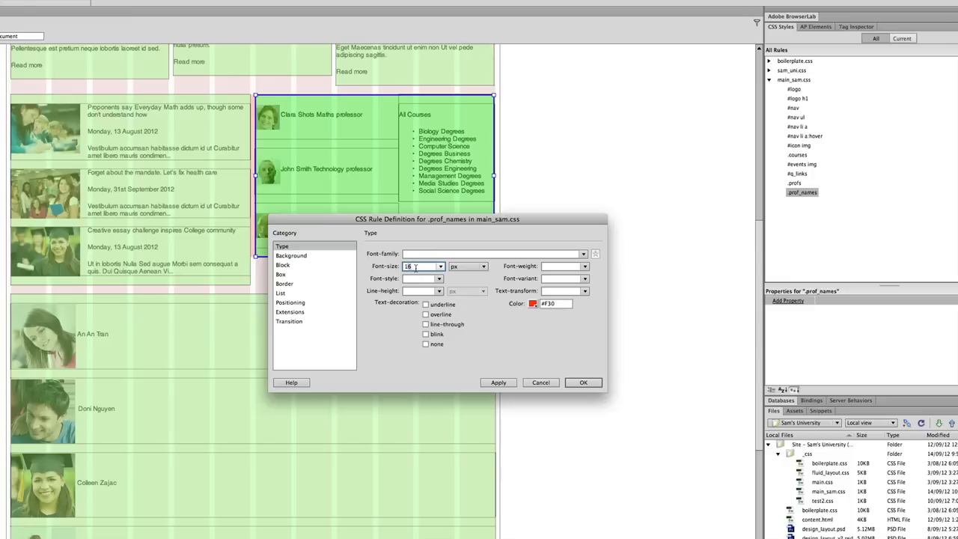
pyautogui.write('14')
pyautogui.click(566, 266)
pyautogui.write('bold')
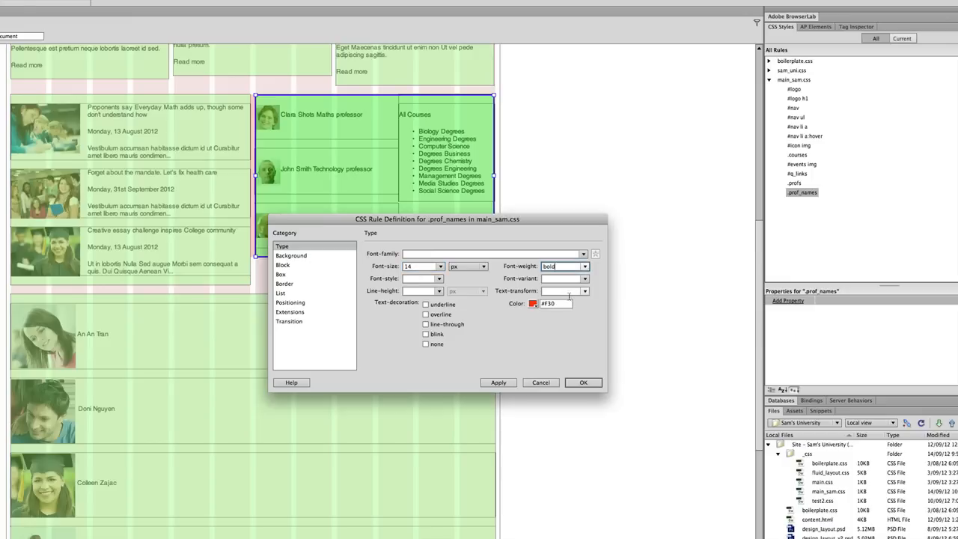
pyautogui.click(583, 382)
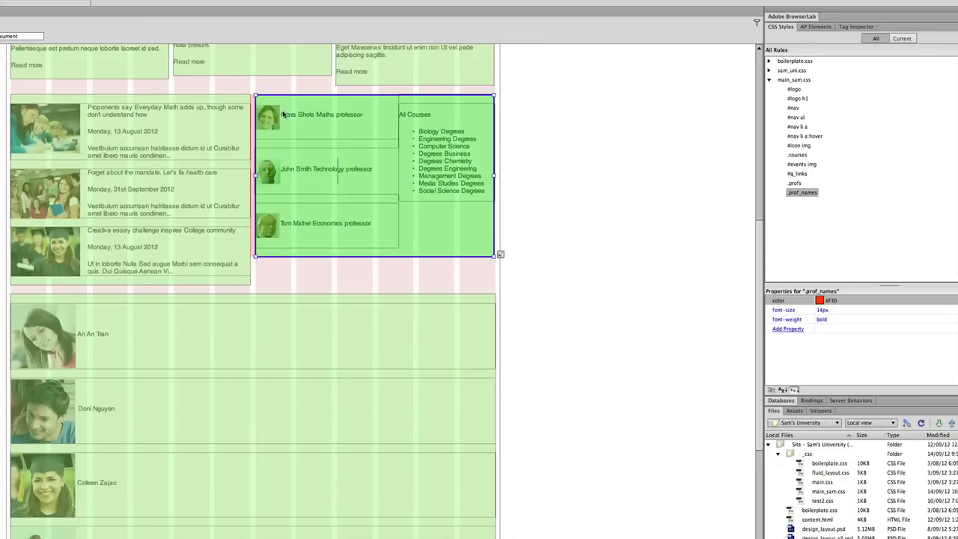
# - Apply the prof_names class to the names Clara Shots, John Smith and Tom Michel
pyautogui.doubleClick(296, 114)
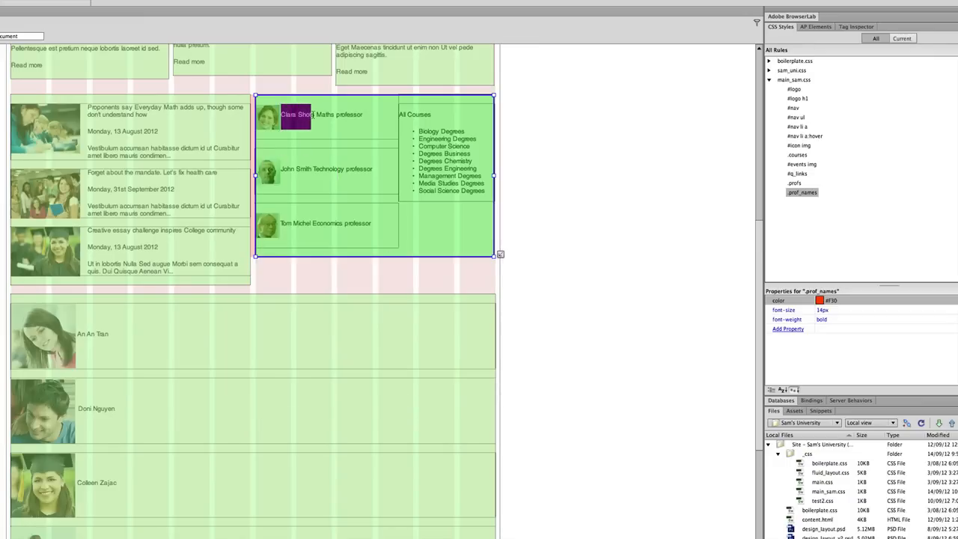
pyautogui.rightClick(295, 114)
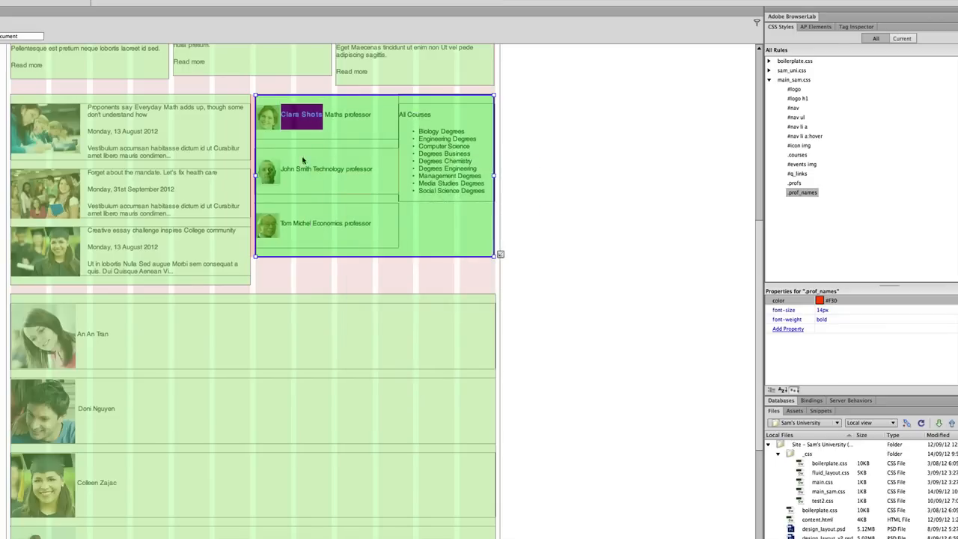
pyautogui.click(288, 168)
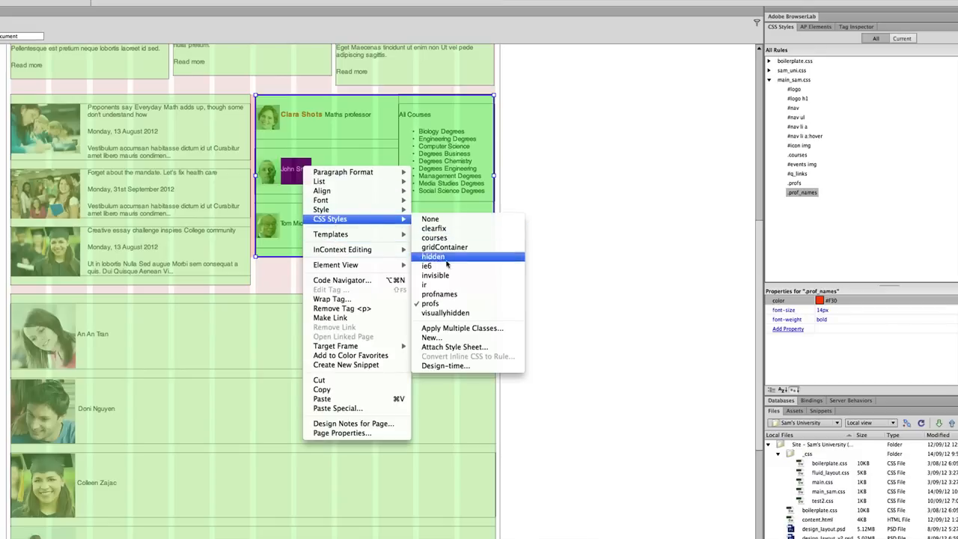
pyautogui.click(432, 256)
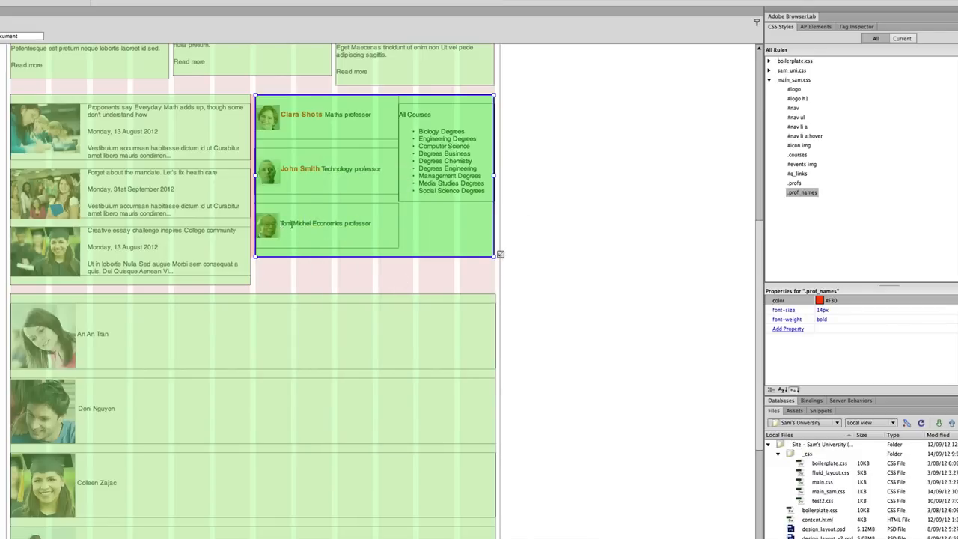
pyautogui.rightClick(292, 225)
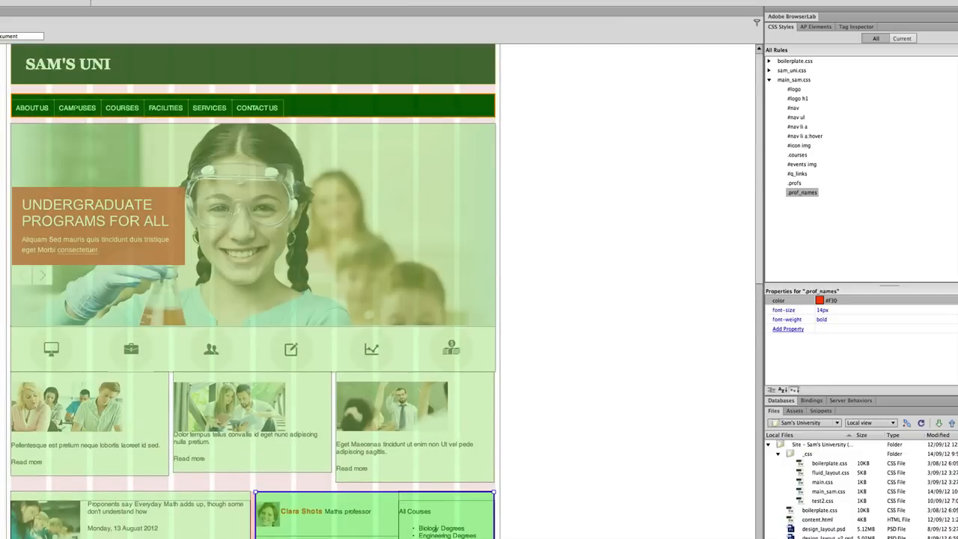
# - Scroll down to the student list
pyautogui.scroll(-3)
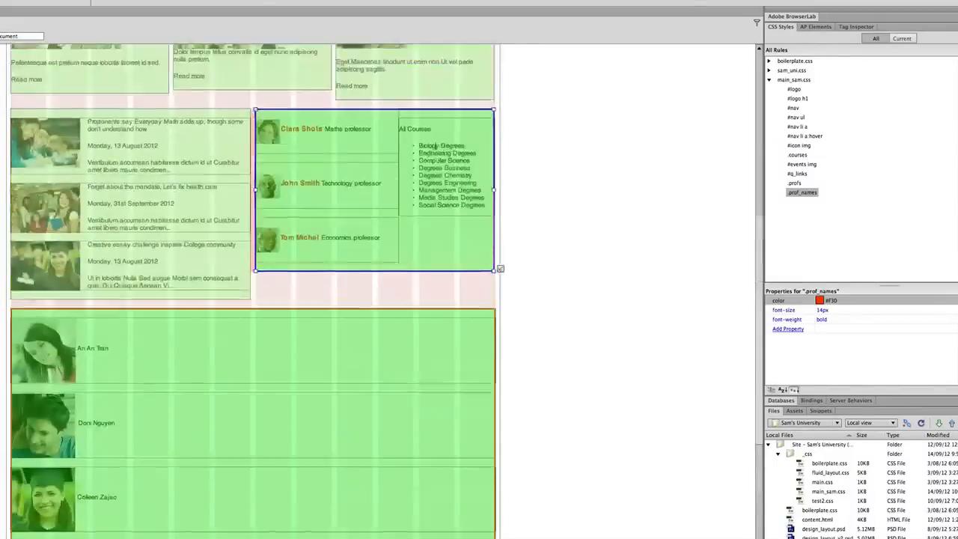
pyautogui.scroll(-3)
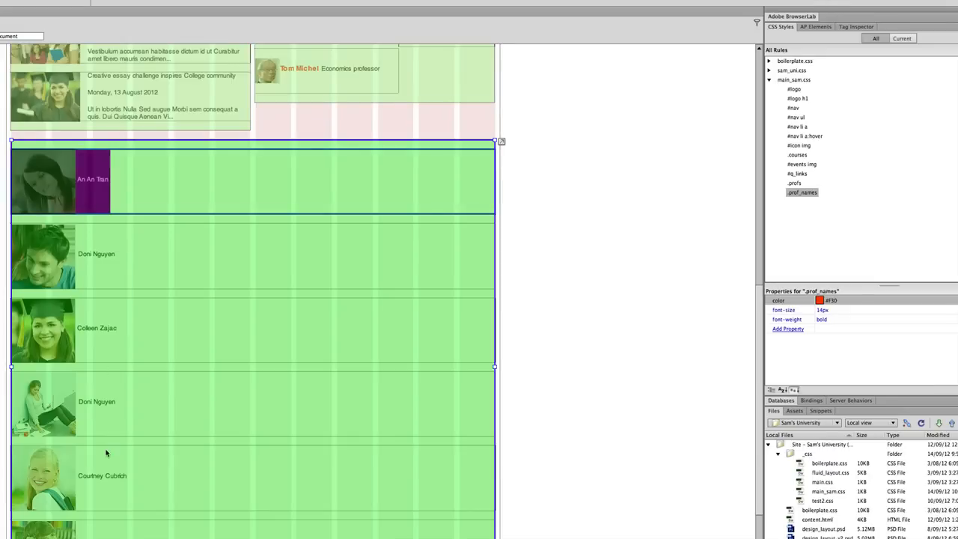
pyautogui.moveTo(325, 218)
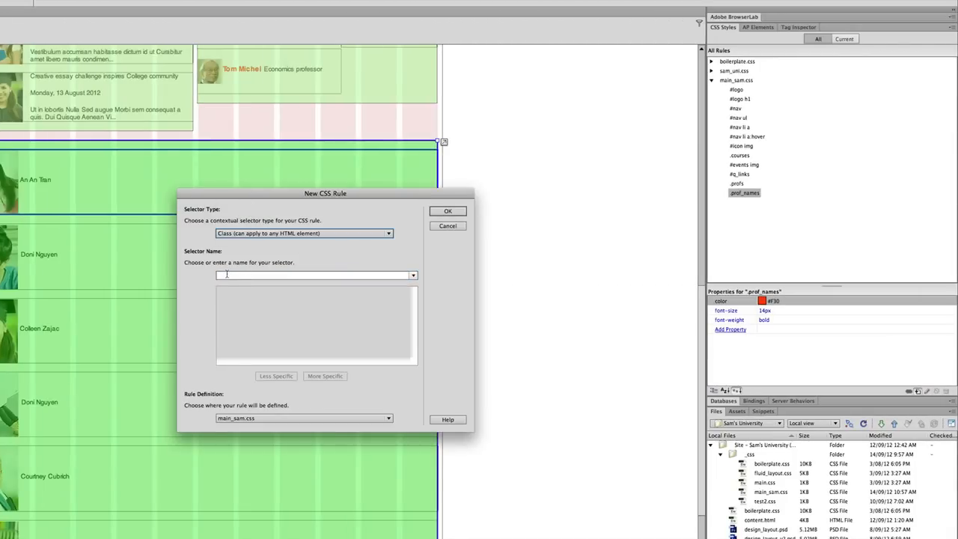
# - Create the .students class rule with 16.66% width, left float and centred text
pyautogui.write('.students')
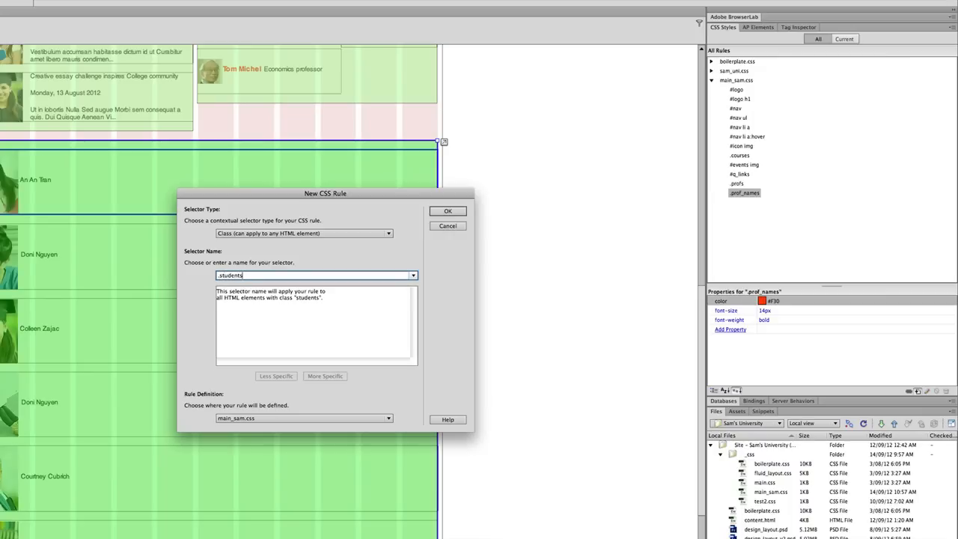
pyautogui.moveTo(350, 269)
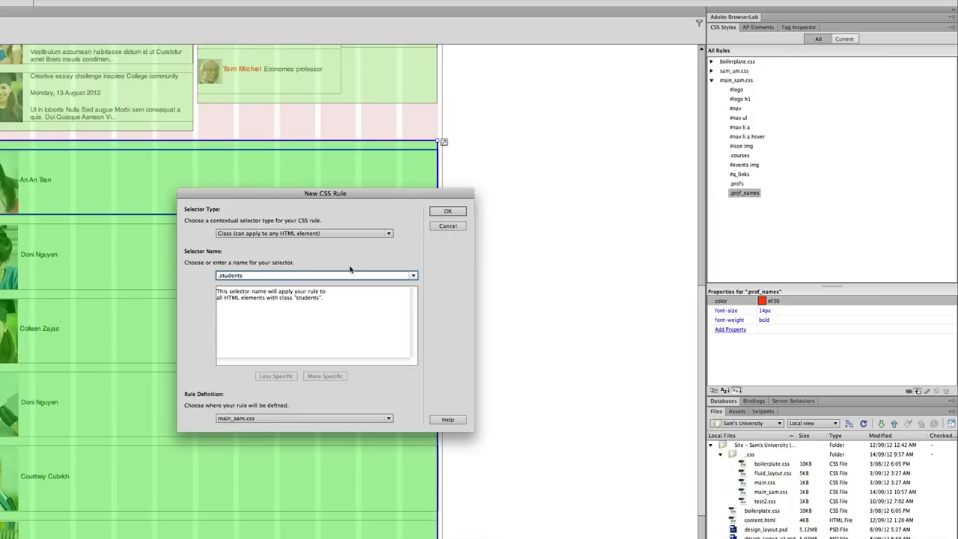
pyautogui.click(448, 211)
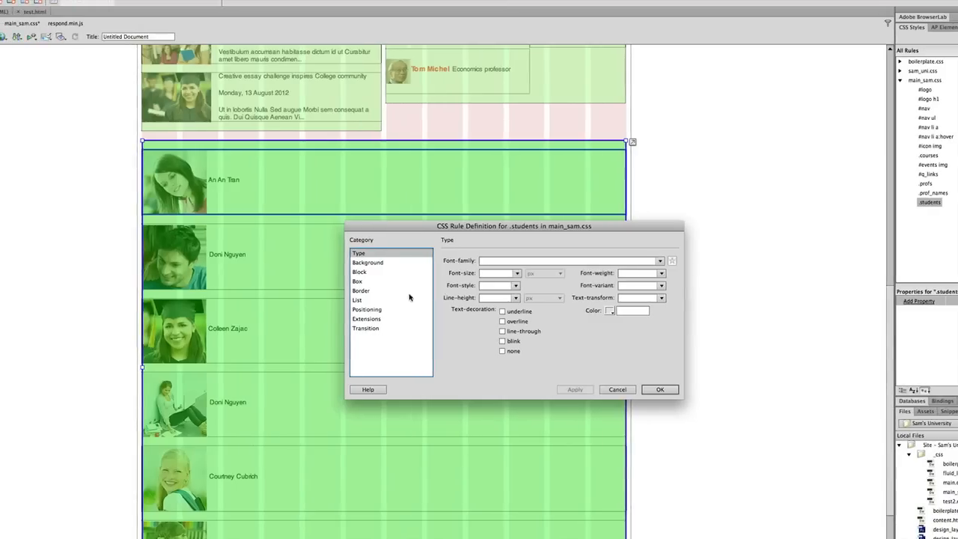
pyautogui.moveTo(429, 272)
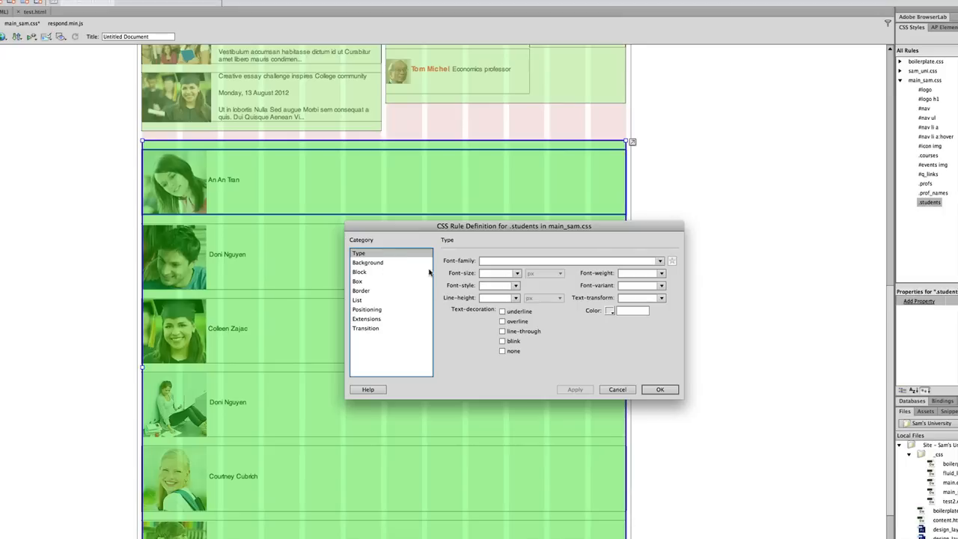
pyautogui.click(358, 280)
pyautogui.write('16.66')
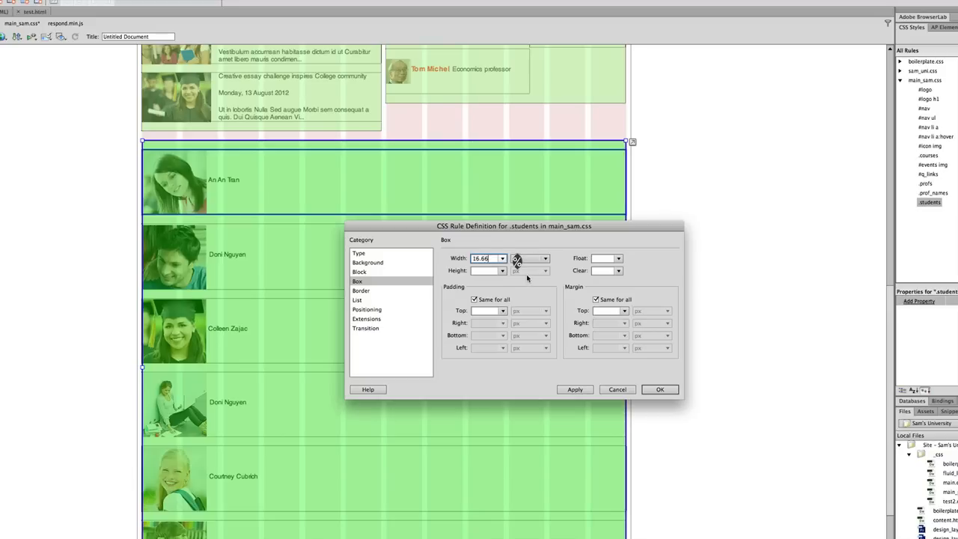
pyautogui.click(619, 258)
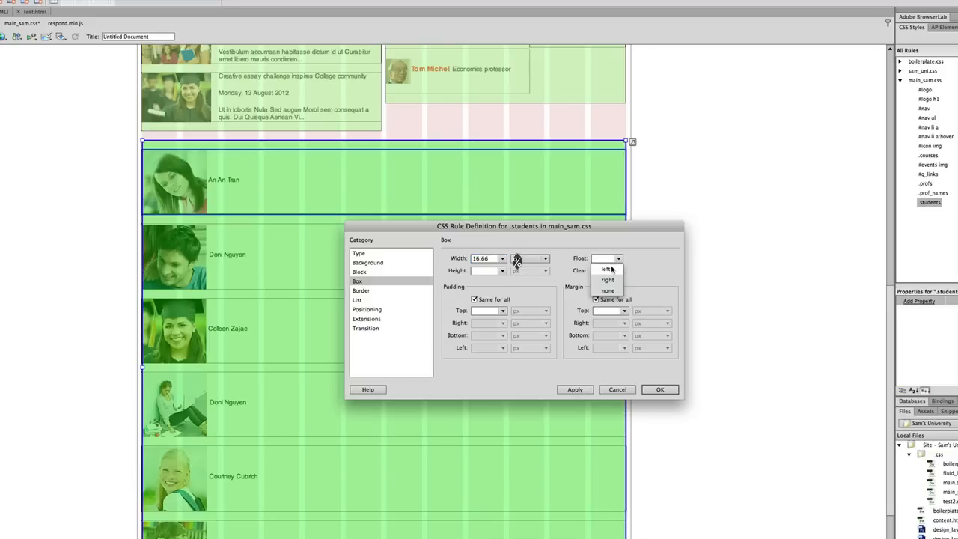
pyautogui.click(603, 268)
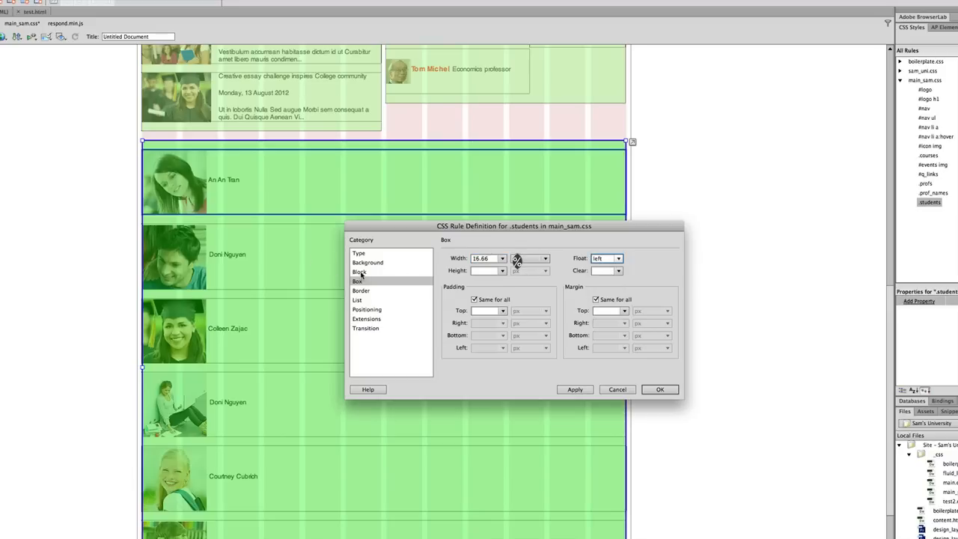
pyautogui.click(359, 272)
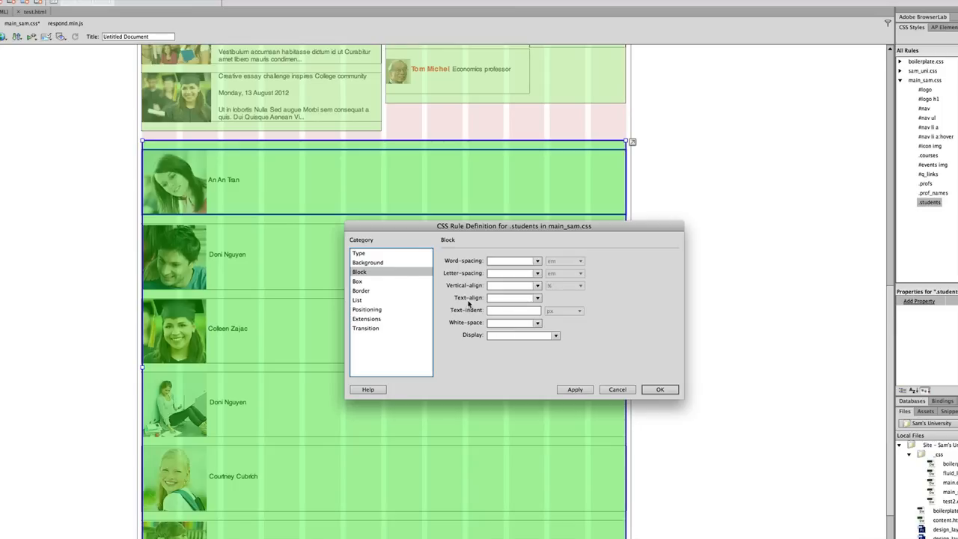
pyautogui.click(537, 298)
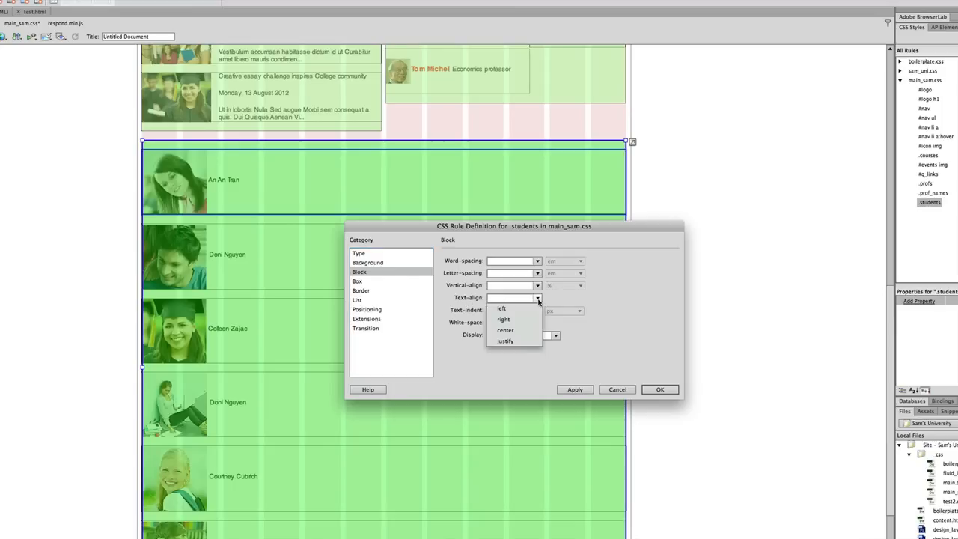
pyautogui.click(505, 330)
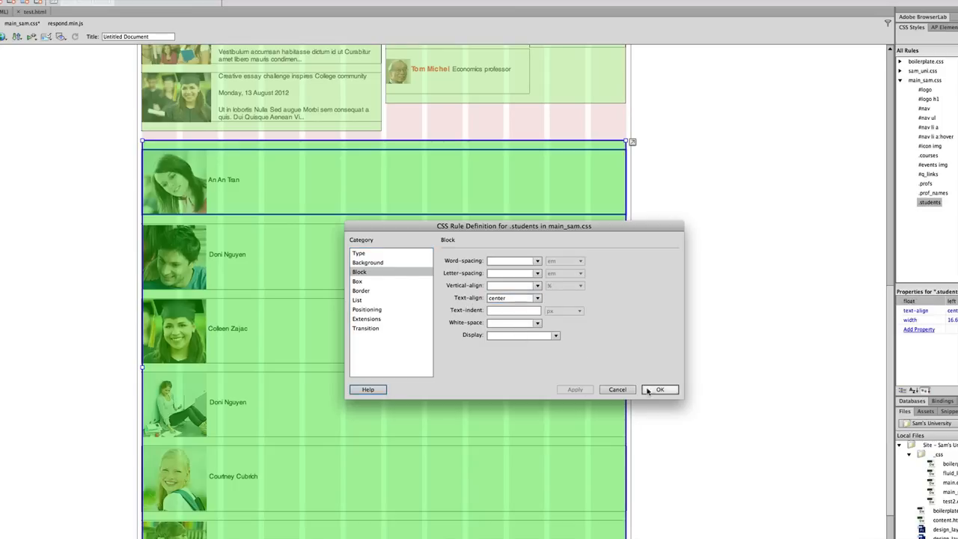
pyautogui.click(659, 389)
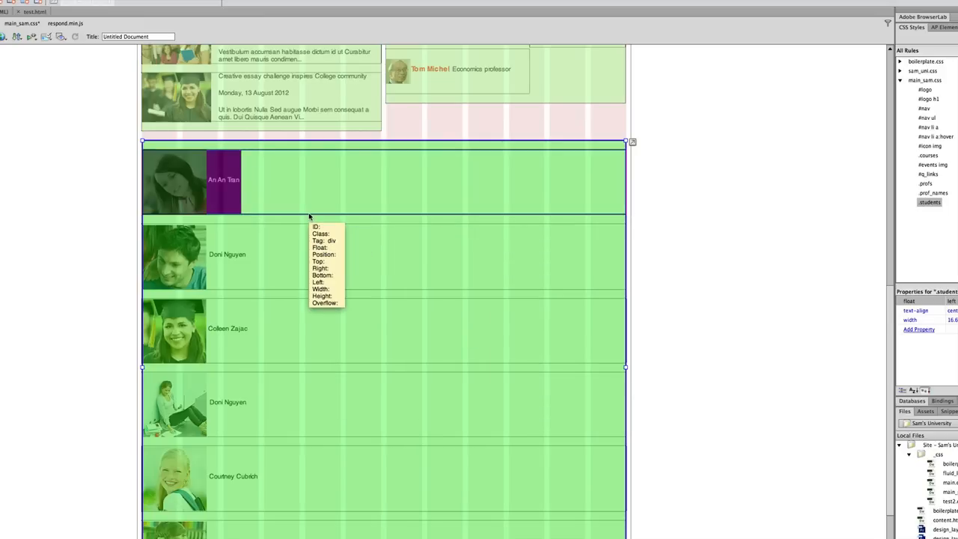
pyautogui.rightClick(310, 218)
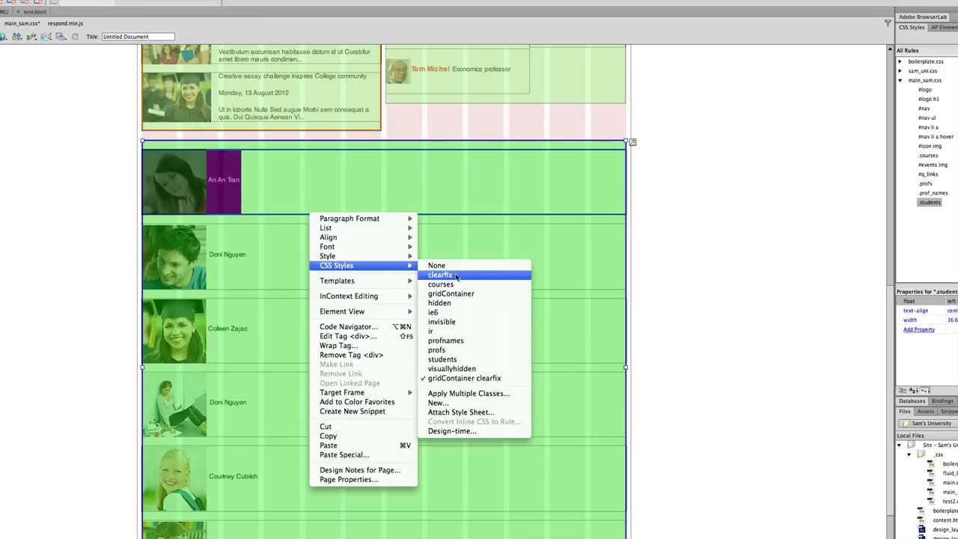
pyautogui.moveTo(442, 359)
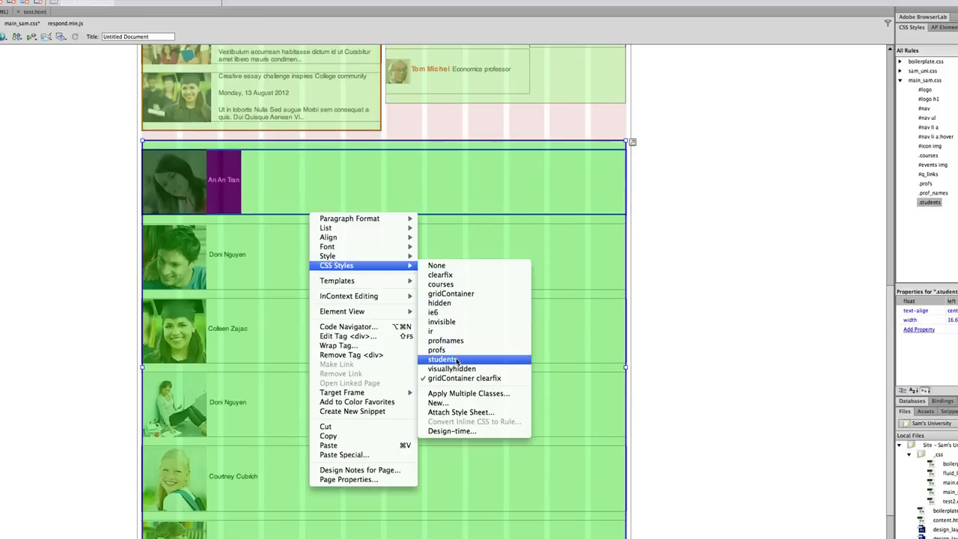
pyautogui.click(442, 359)
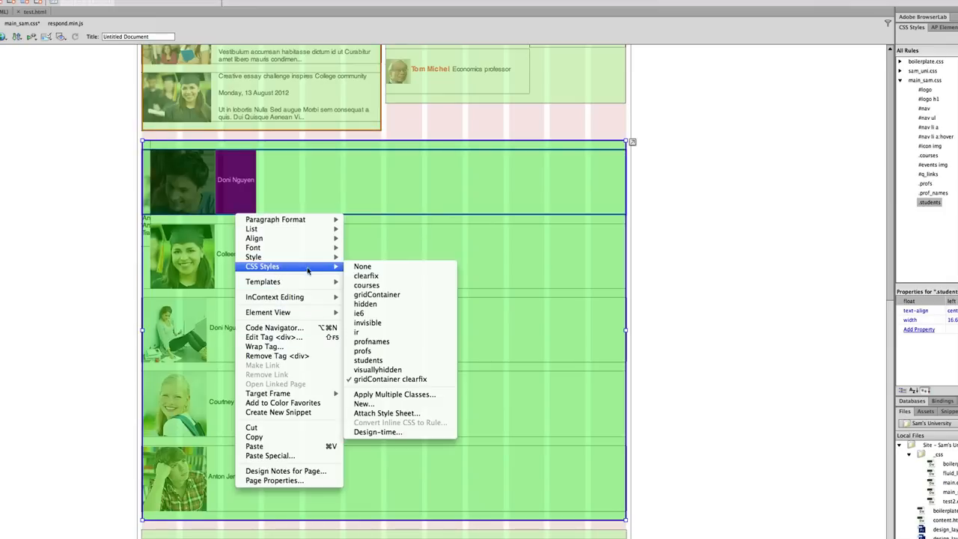
pyautogui.moveTo(367, 360)
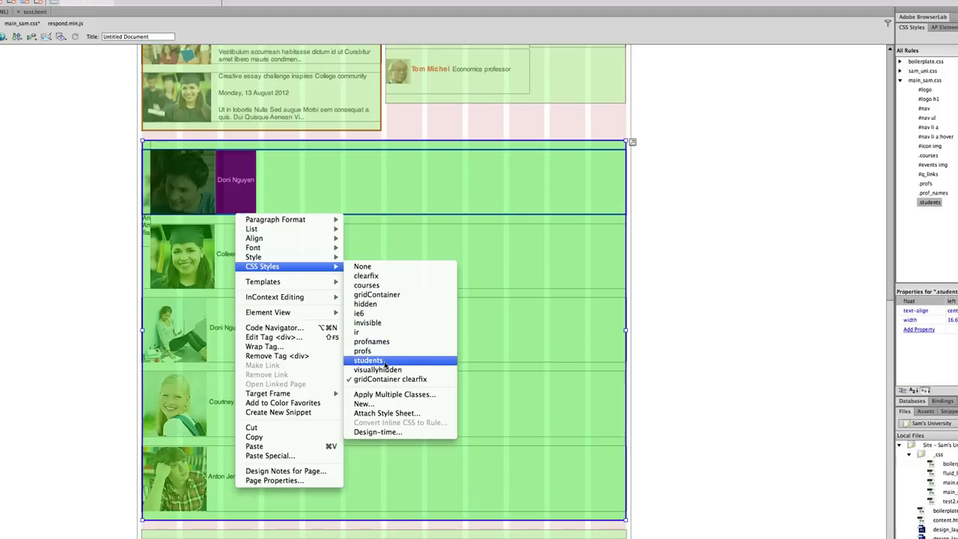
pyautogui.click(368, 360)
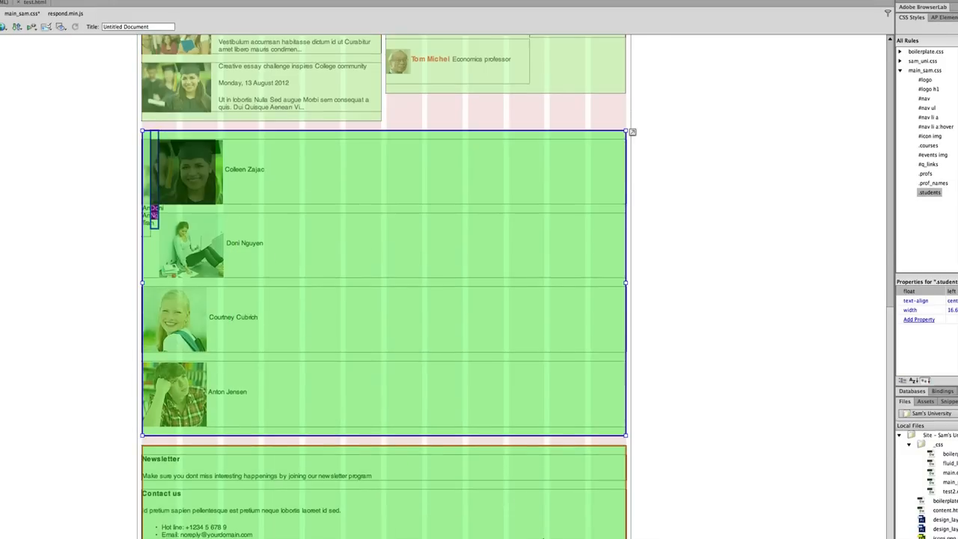
pyautogui.scroll(-3)
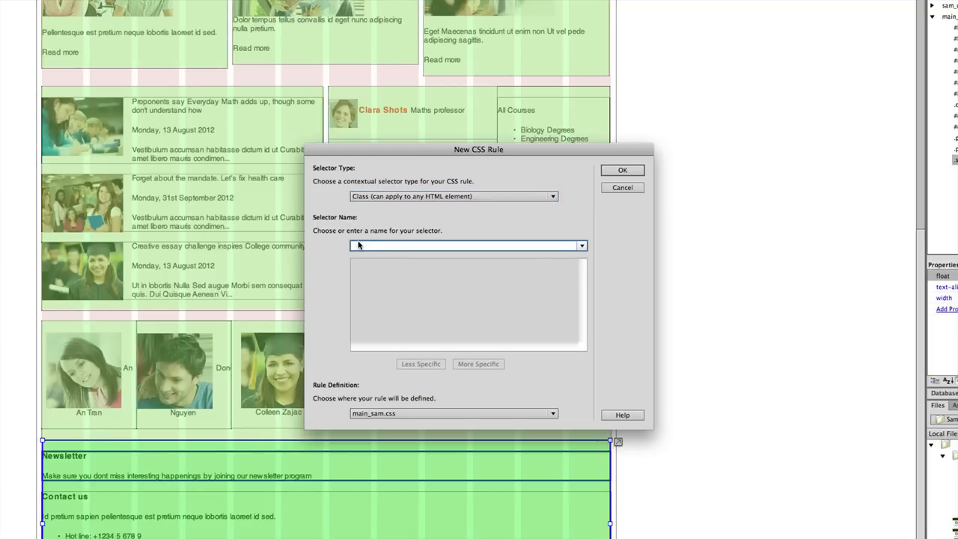
# - Create the .footer class rule with 20% width, left float and separate per-side margins
pyautogui.write('.foot')
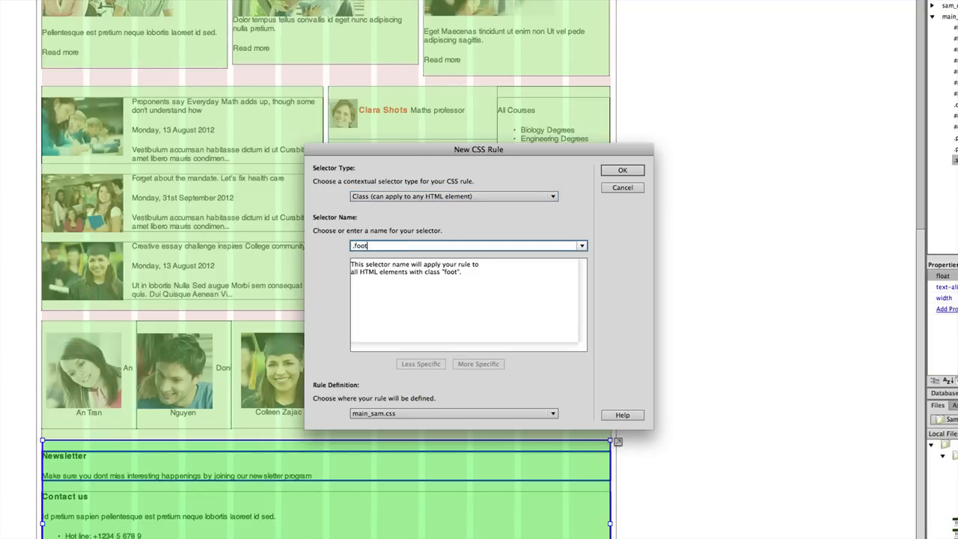
pyautogui.write('er')
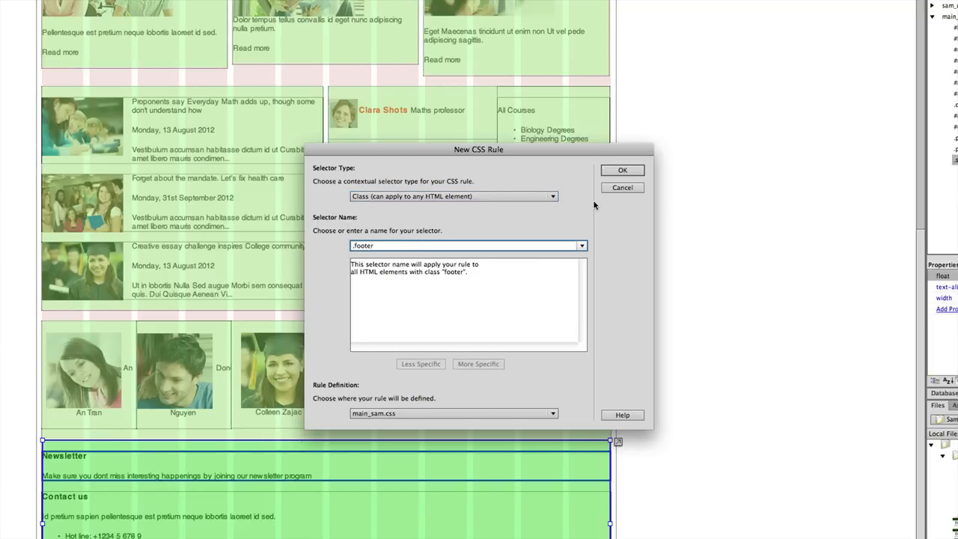
pyautogui.click(622, 170)
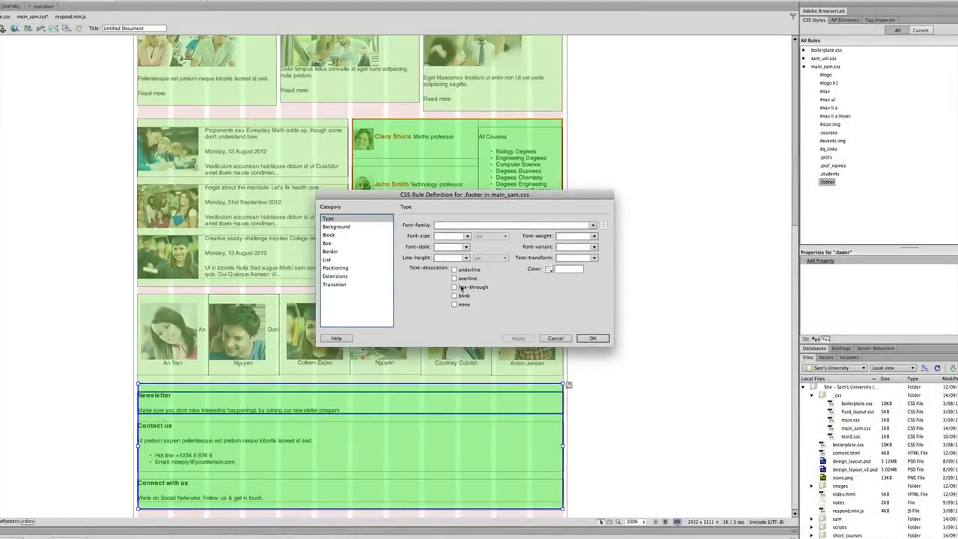
pyautogui.click(327, 243)
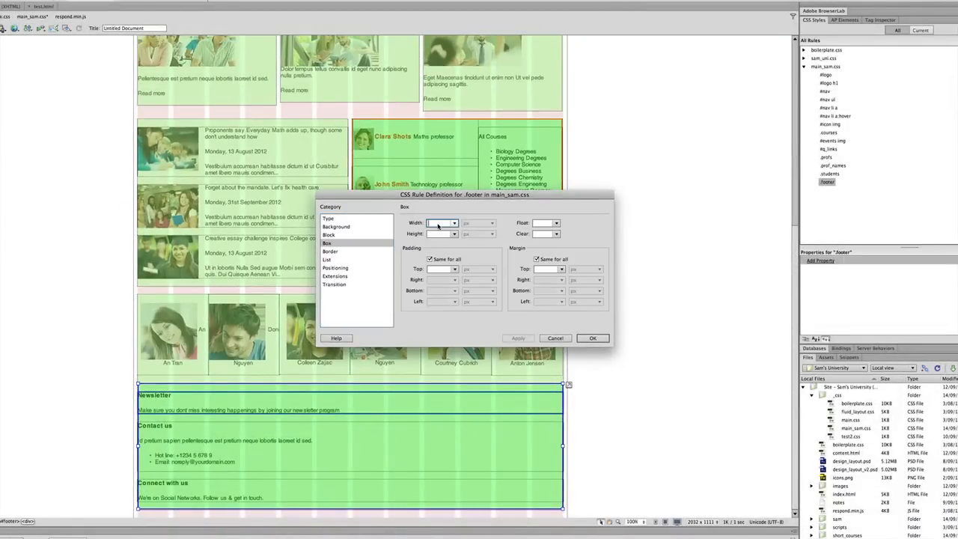
pyautogui.write('20')
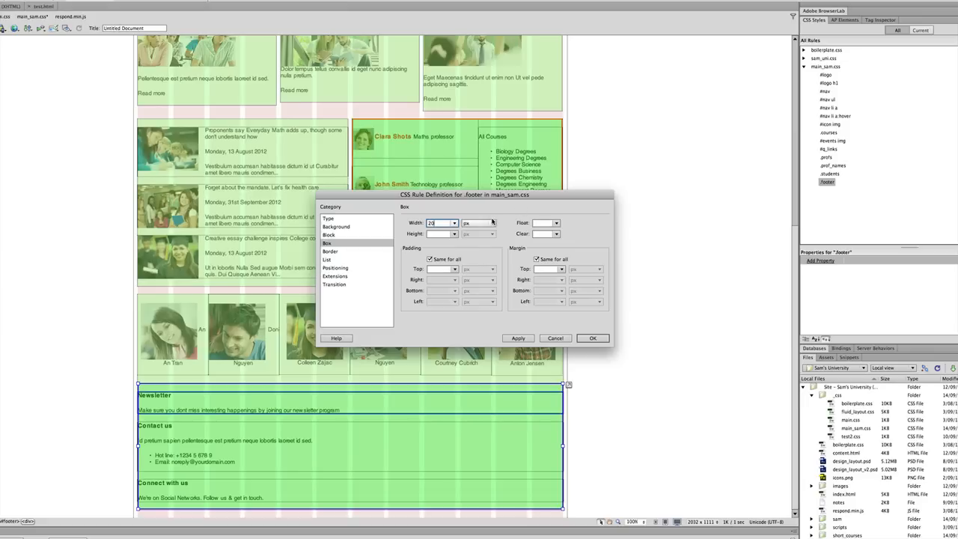
pyautogui.click(490, 223)
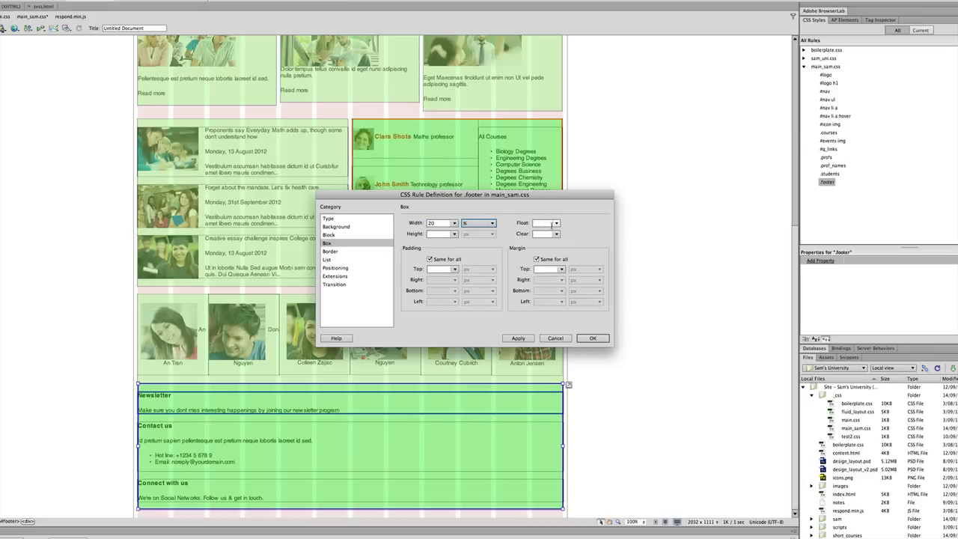
pyautogui.click(543, 223)
pyautogui.write('left')
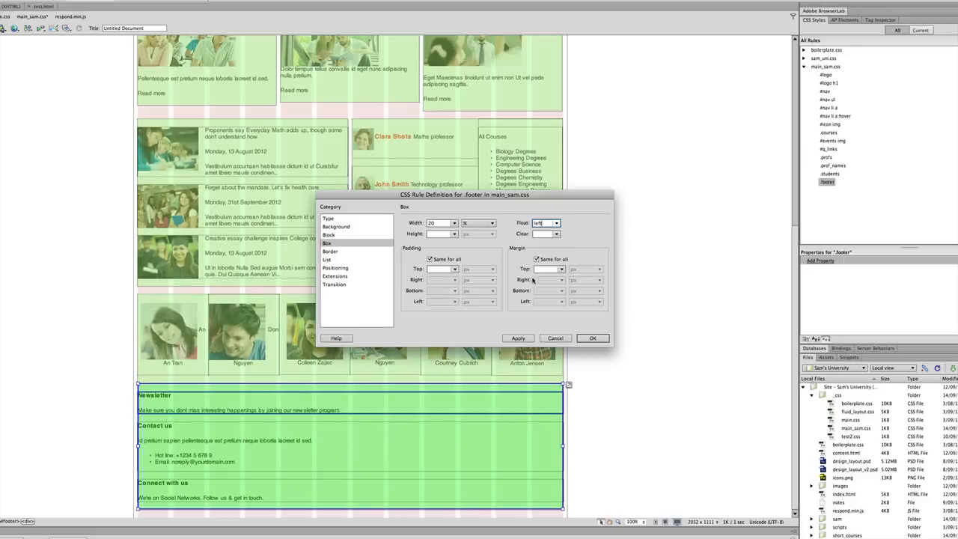
pyautogui.click(537, 260)
pyautogui.write('10')
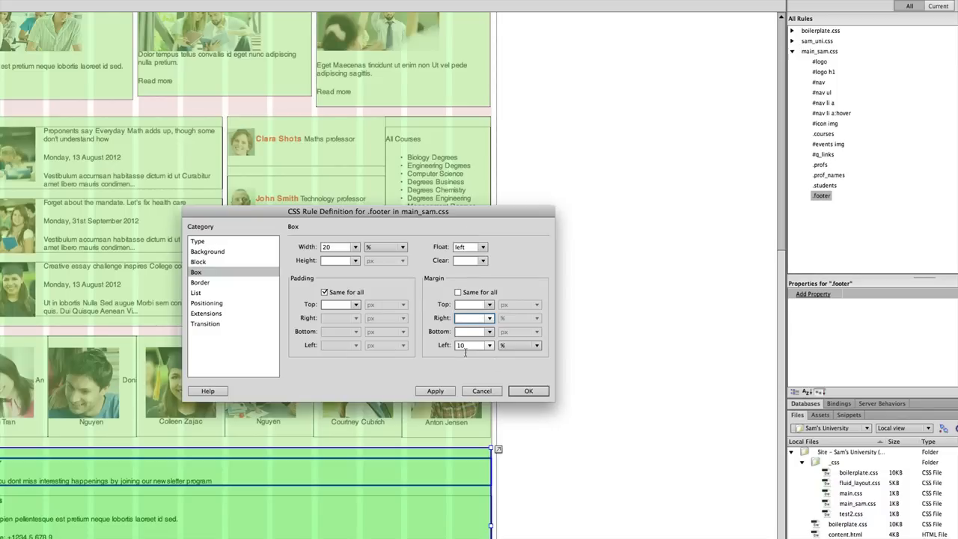
pyautogui.click(529, 391)
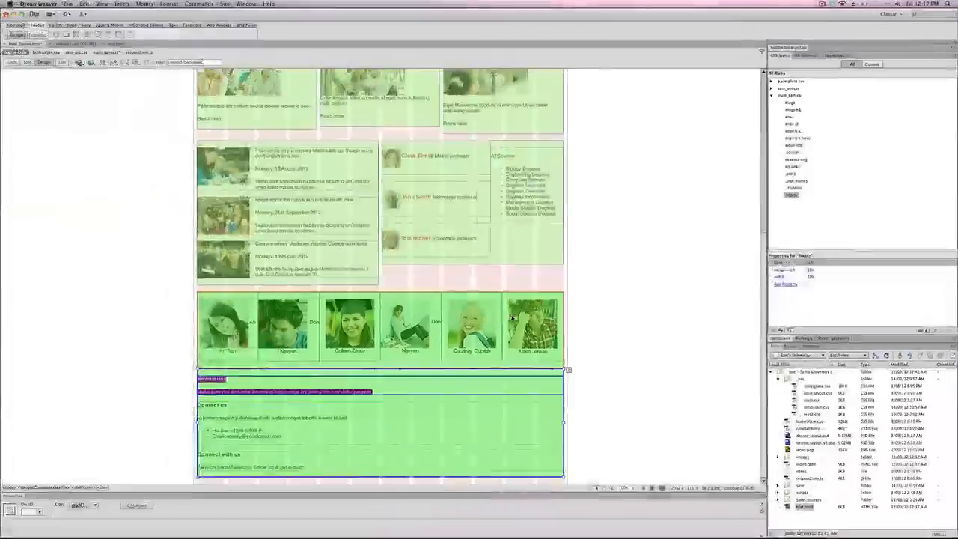
# - Select the Newsletter text in the footer and open its context menu to start a new CSS rule
pyautogui.click(438, 388)
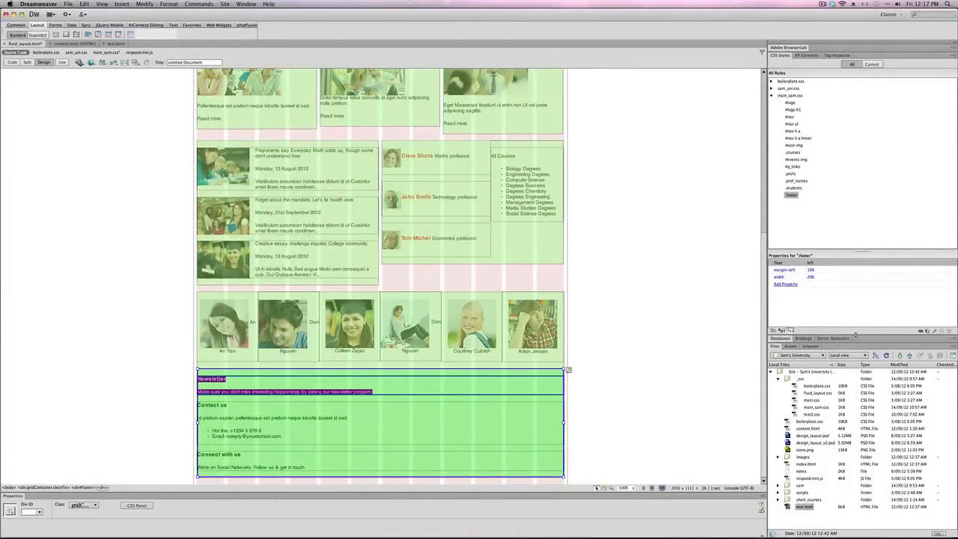
pyautogui.rightClick(395, 375)
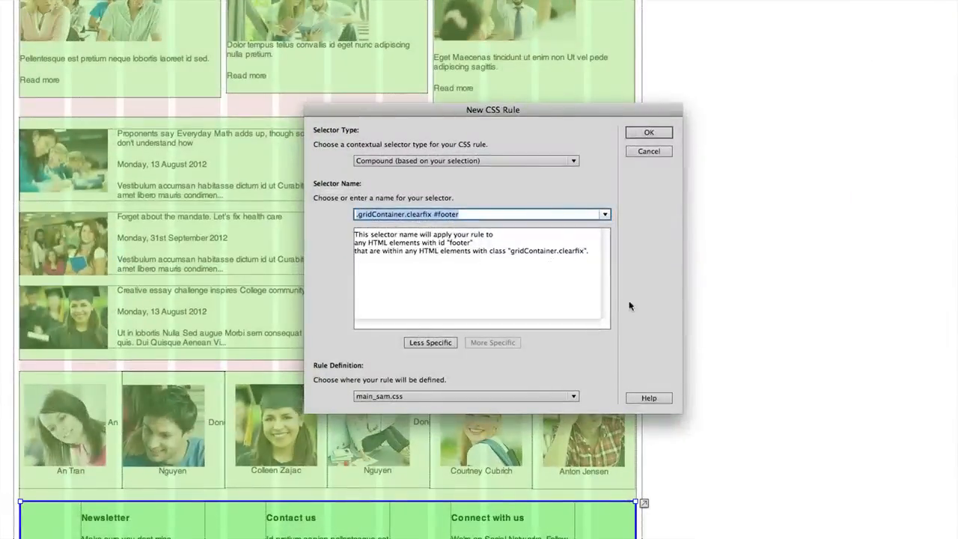
# - Create a #footer rule with background colour #000 and white text colour
pyautogui.click(429, 343)
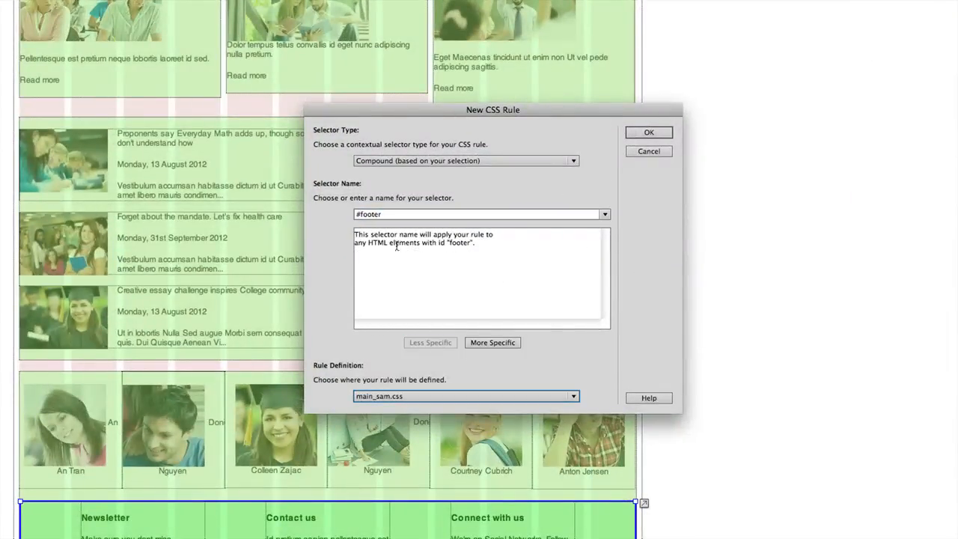
pyautogui.click(648, 132)
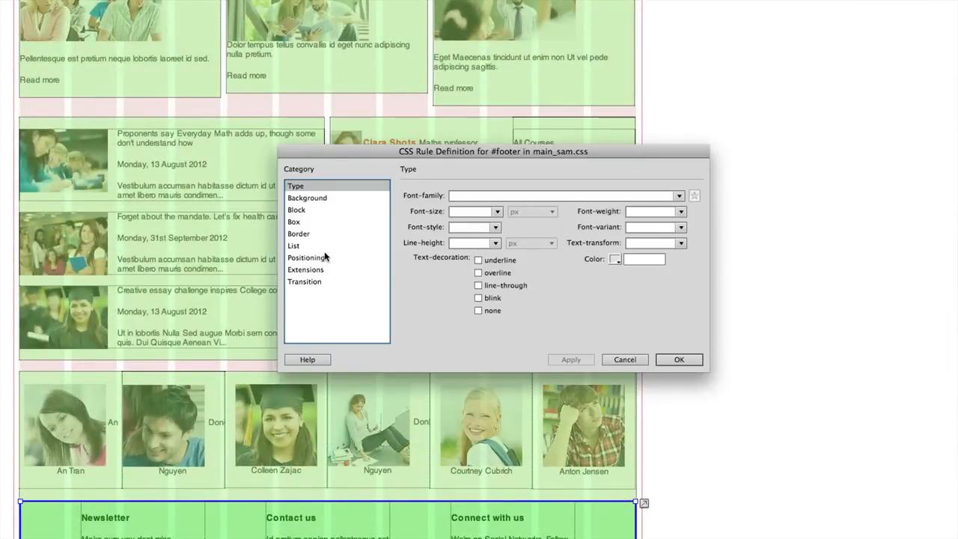
pyautogui.click(307, 197)
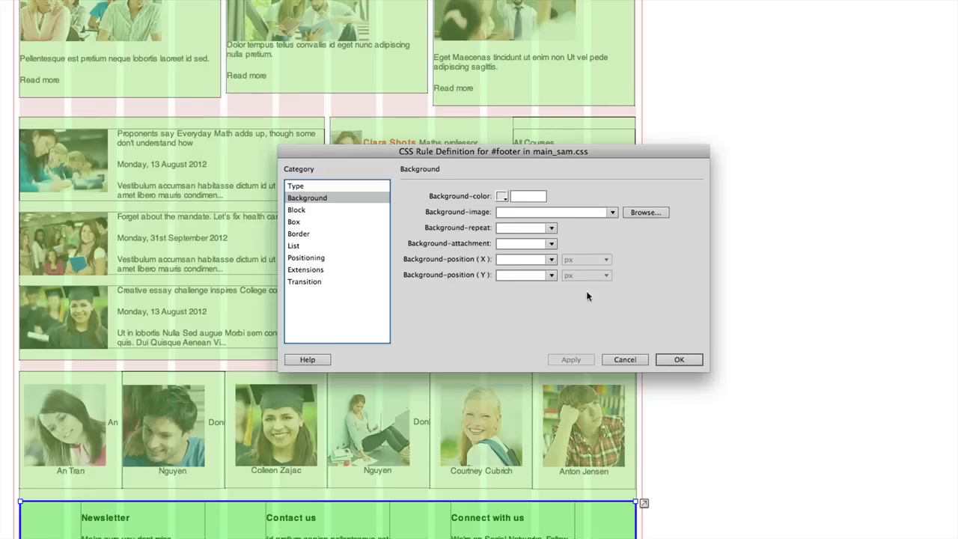
pyautogui.write('#000')
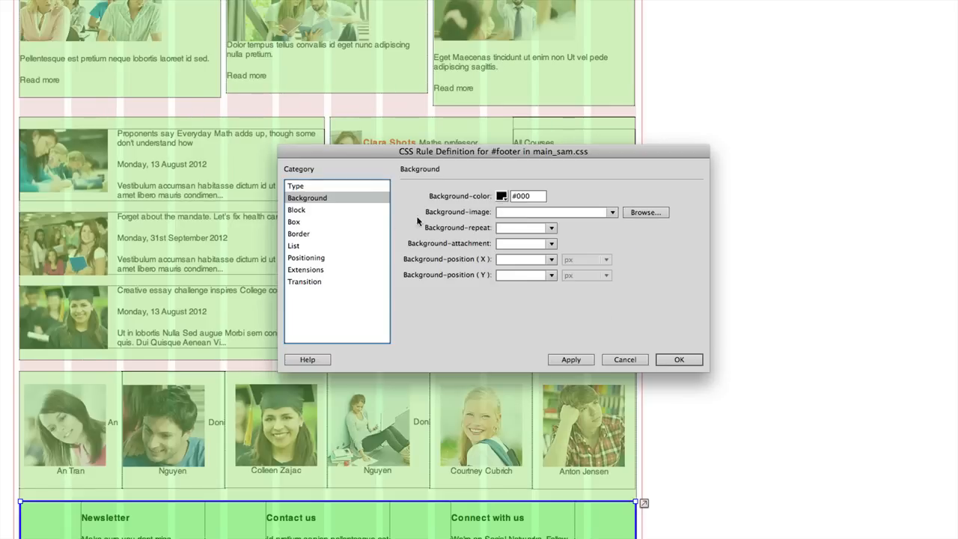
pyautogui.click(295, 186)
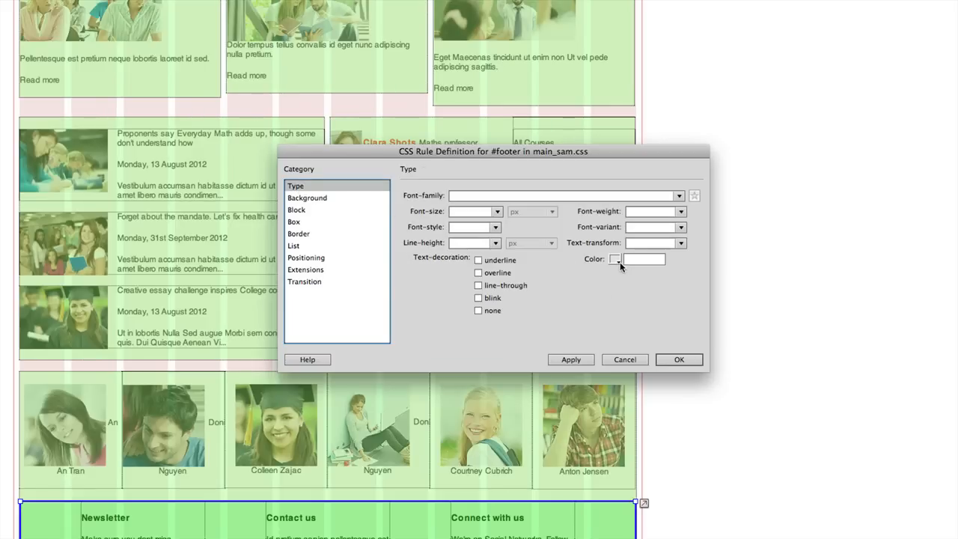
pyautogui.click(615, 259)
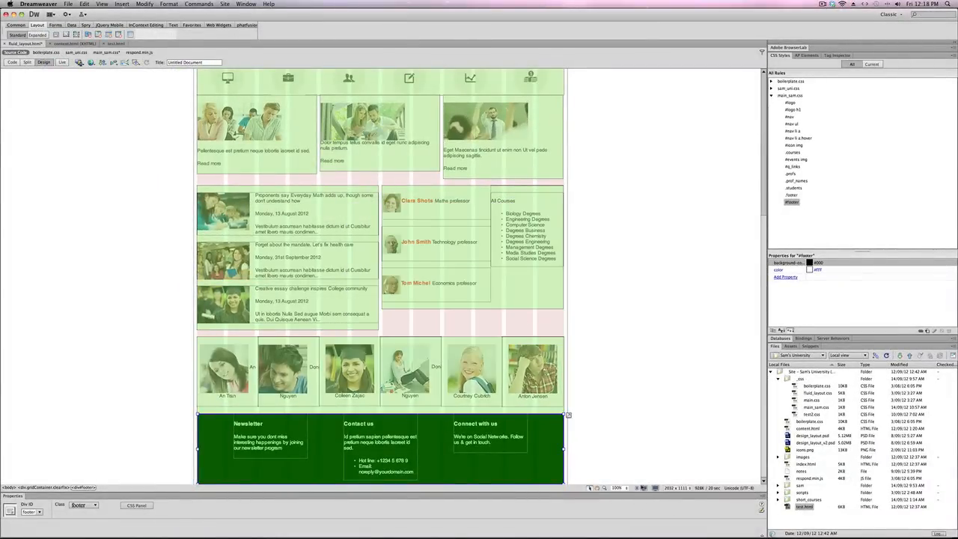
pyautogui.moveTo(655, 488)
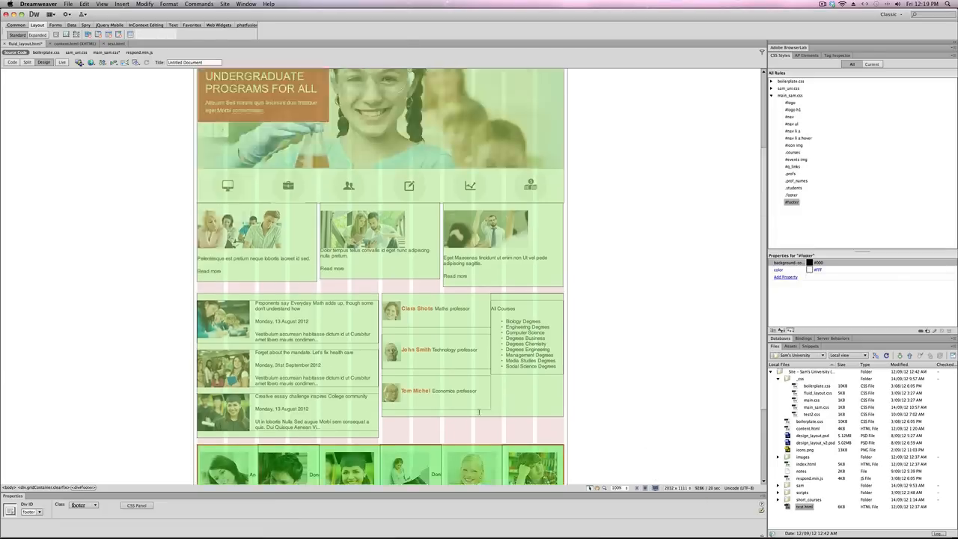
# - Scroll back to the top of the page before previewing in the browser
pyautogui.scroll(3)
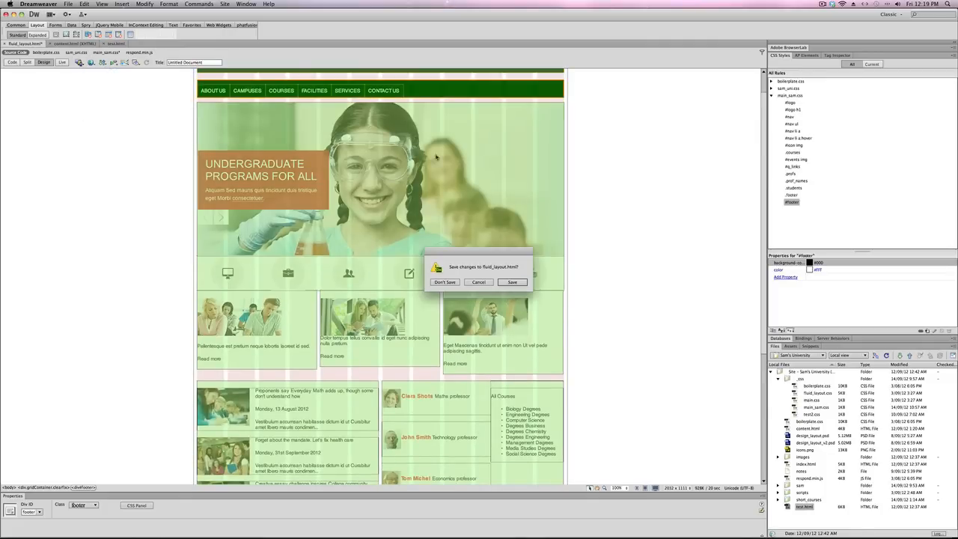
# - Save fluid_layout.html and its dependent files for the browser preview
pyautogui.click(513, 282)
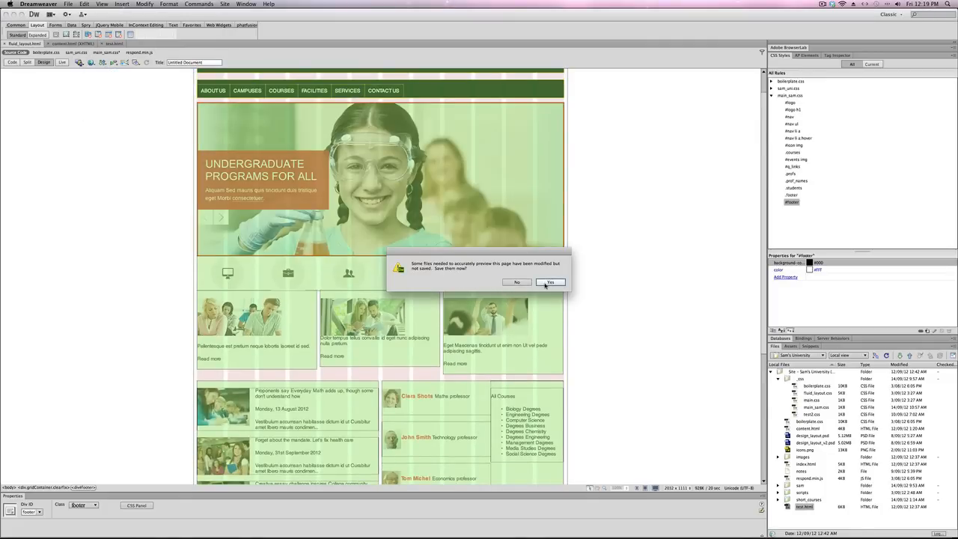
pyautogui.click(550, 282)
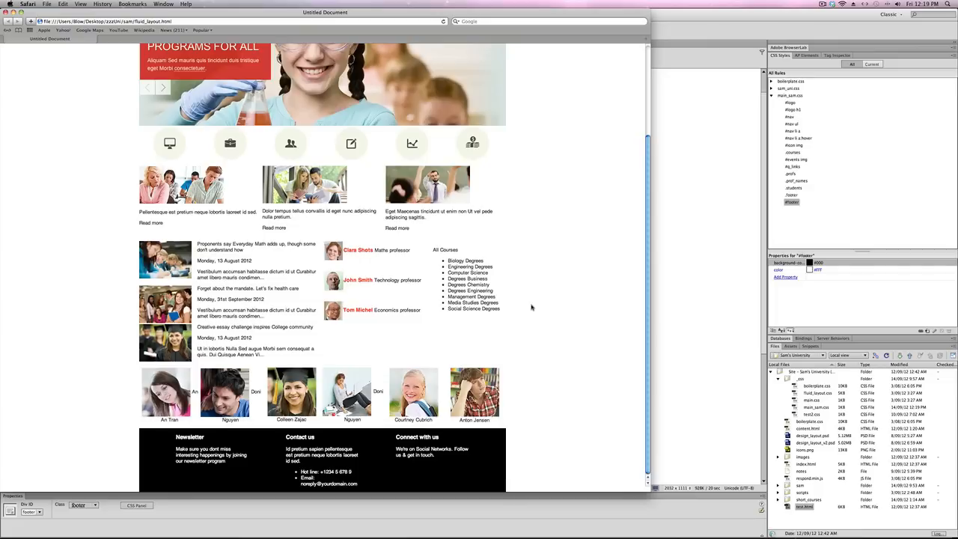
pyautogui.scroll(3)
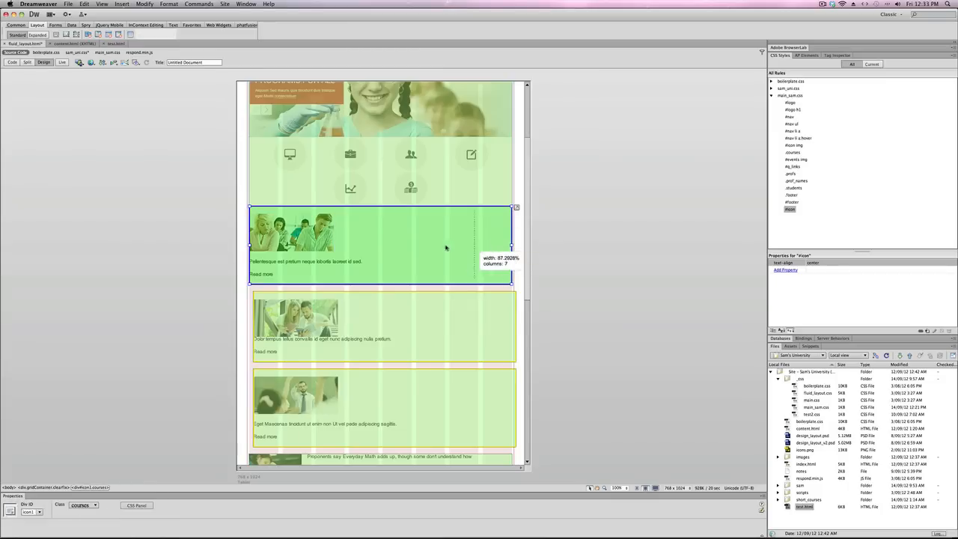
# - Narrow the first course block to half width and select the third course block
pyautogui.moveTo(511, 249); pyautogui.dragTo(378, 249)
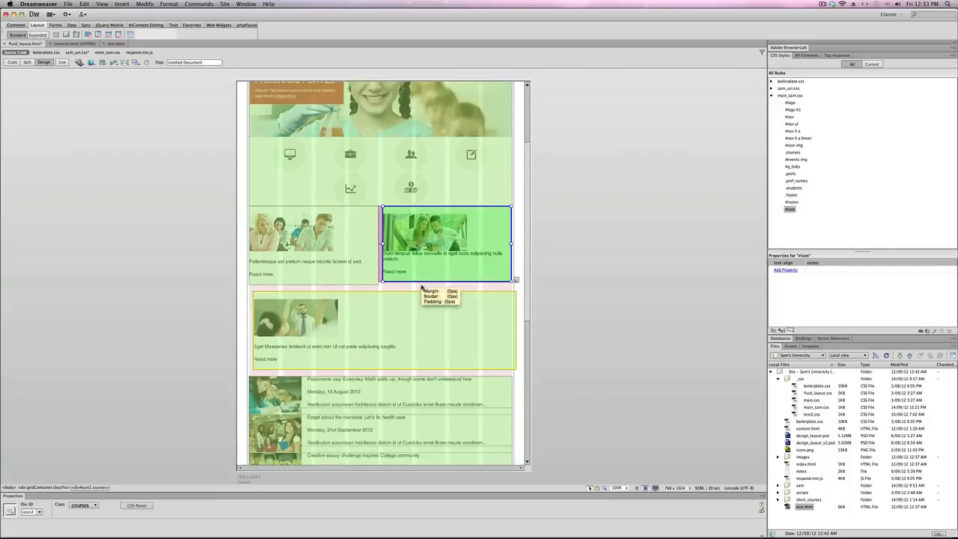
pyautogui.click(382, 329)
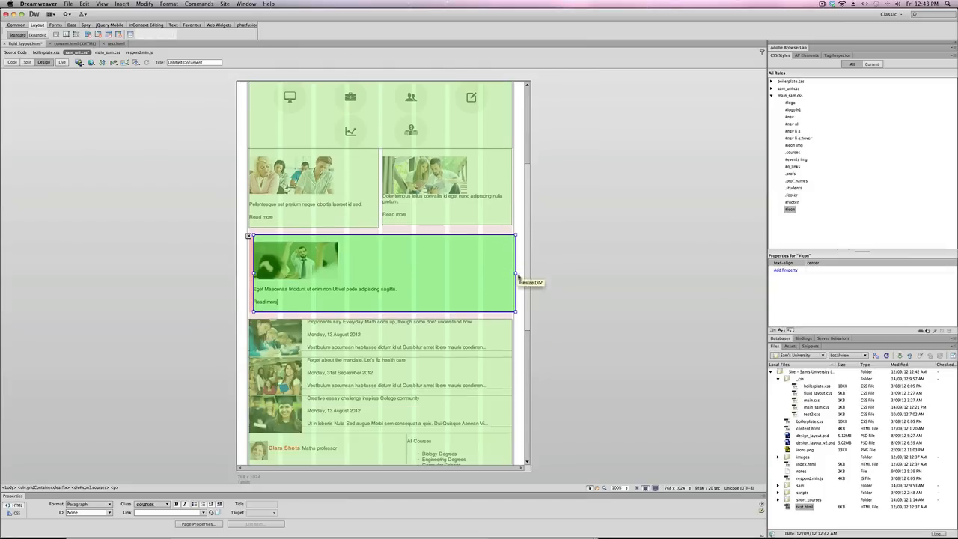
pyautogui.moveTo(249, 237)
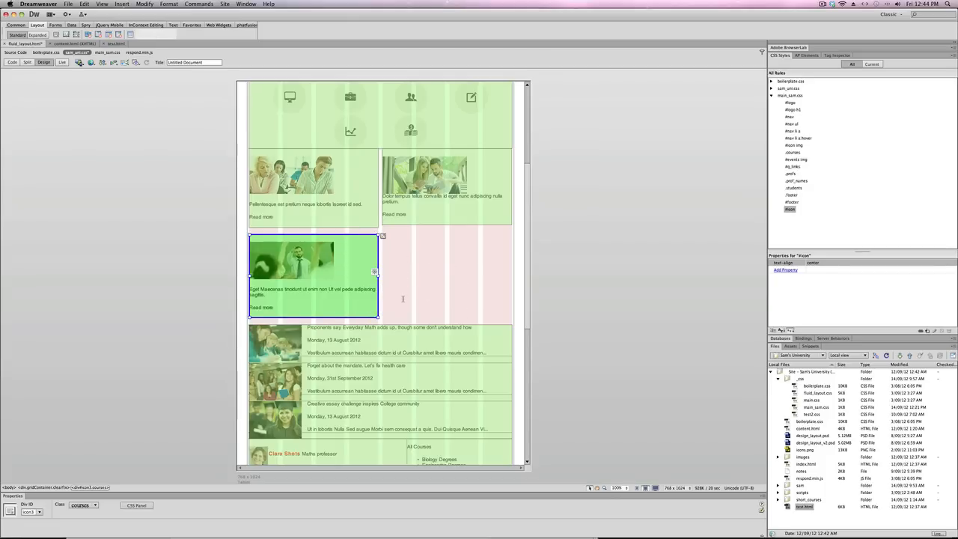
# - Scroll down the tablet layout to check the half-width course blocks
pyautogui.scroll(-3)
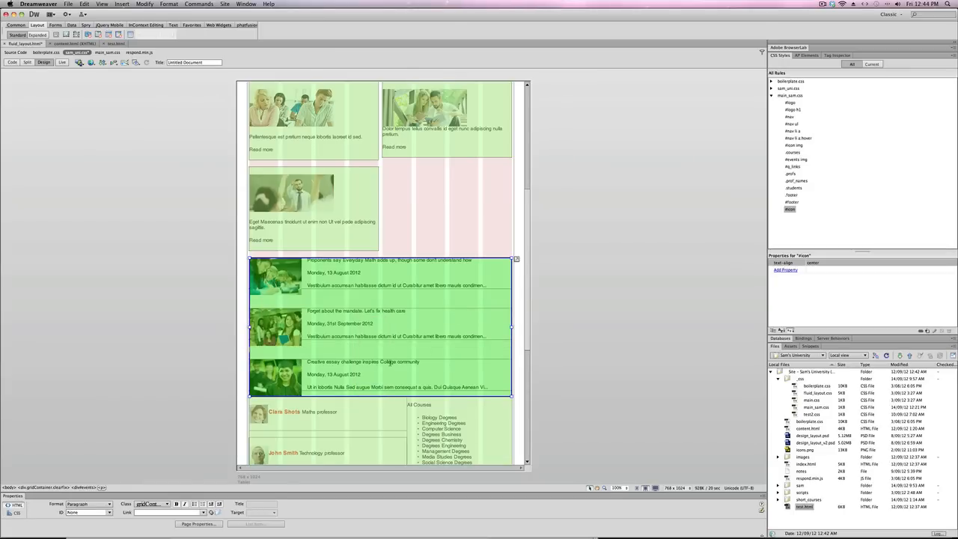
pyautogui.scroll(-3)
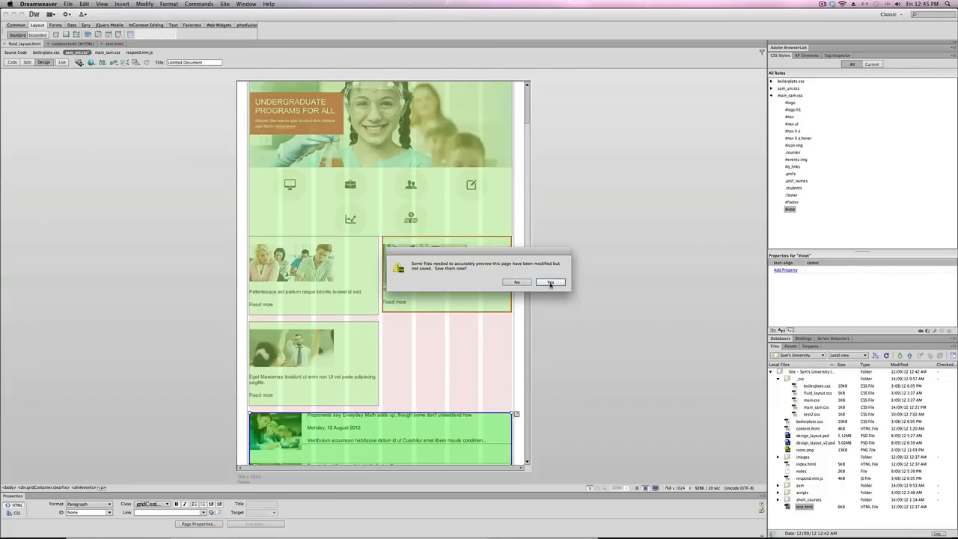
pyautogui.click(550, 282)
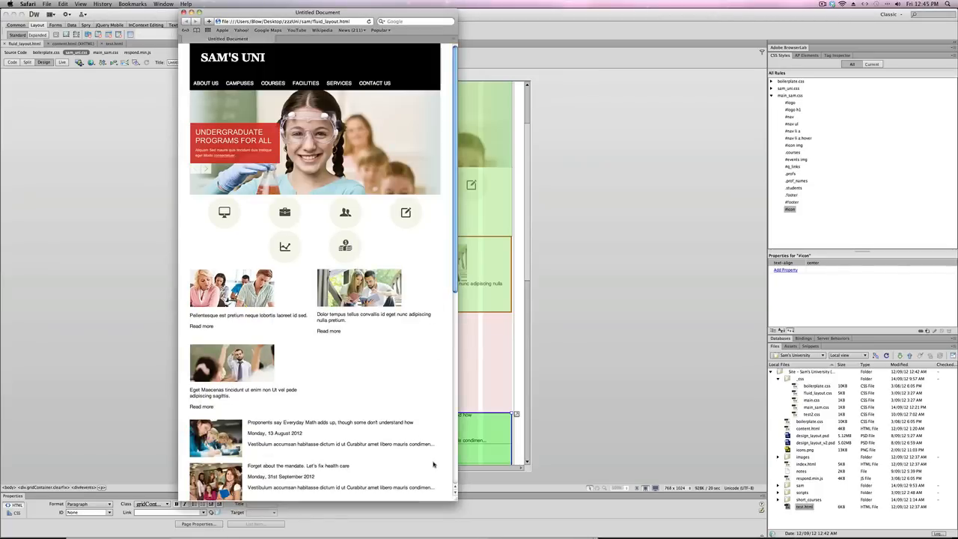
pyautogui.scroll(-3)
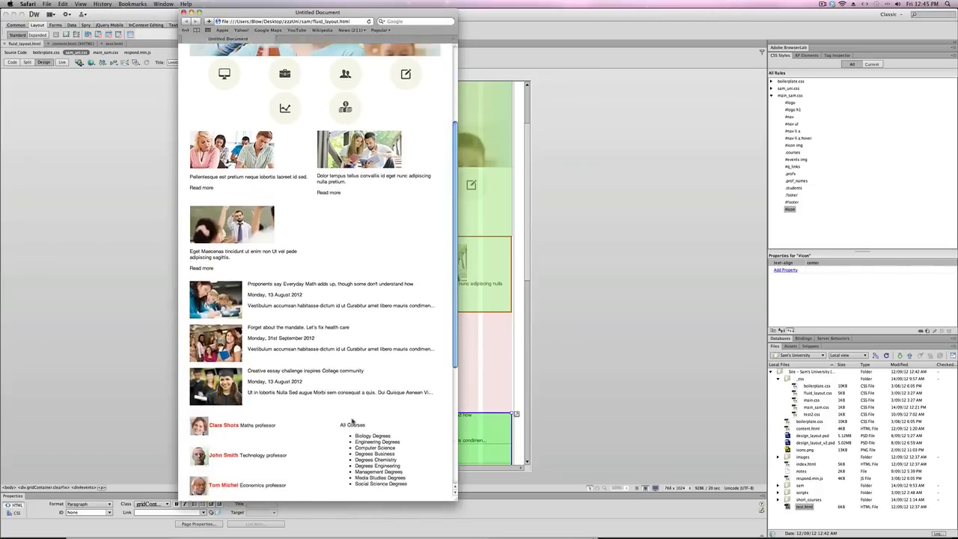
pyautogui.scroll(-3)
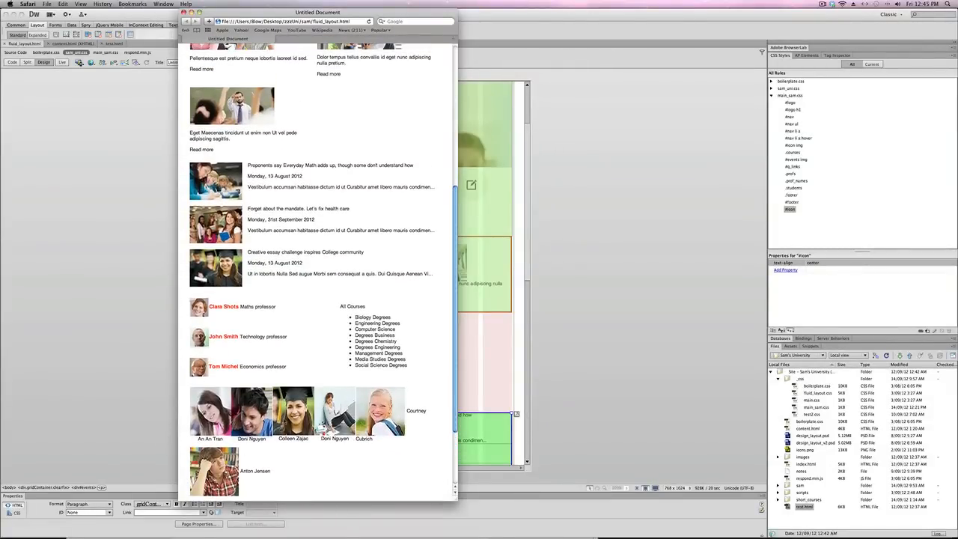
pyautogui.scroll(-3)
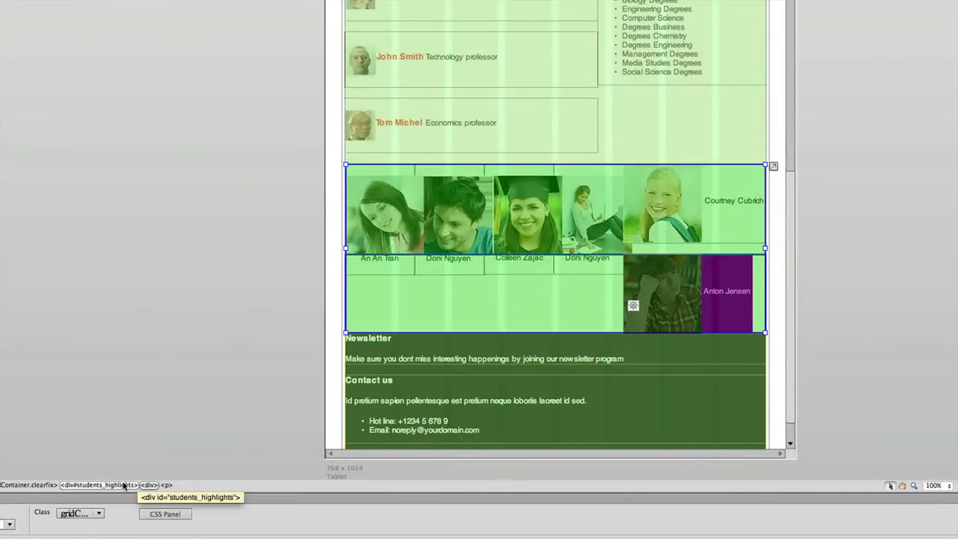
pyautogui.moveTo(580, 287)
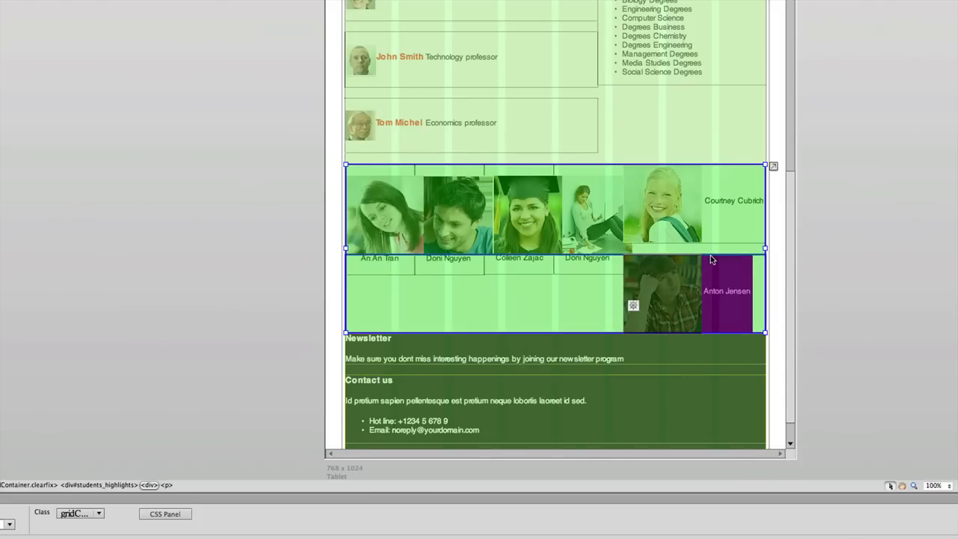
pyautogui.rightClick(711, 260)
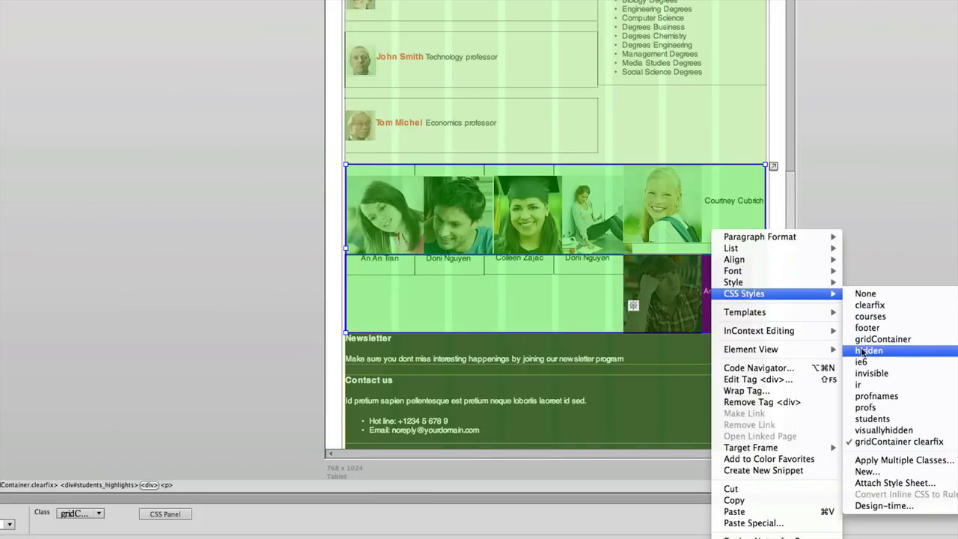
pyautogui.click(871, 418)
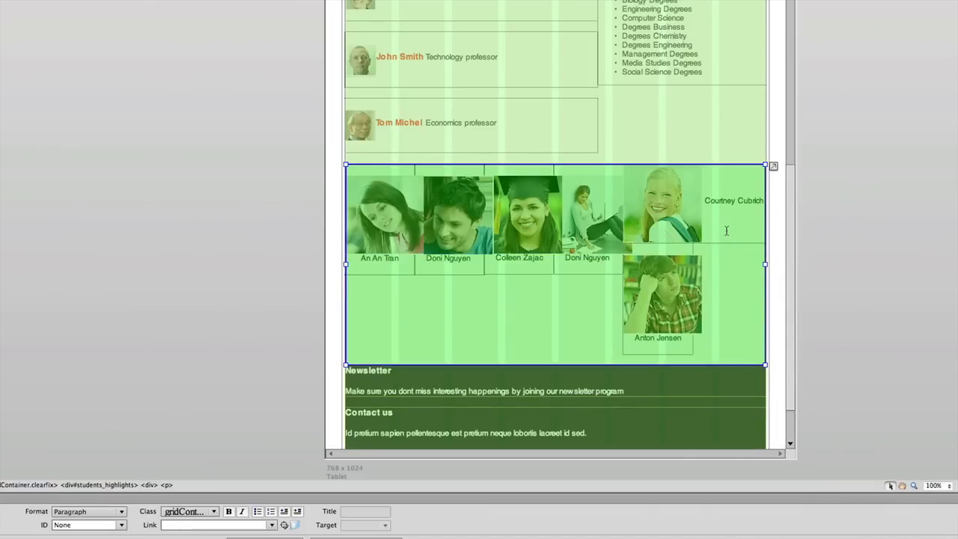
pyautogui.click(149, 485)
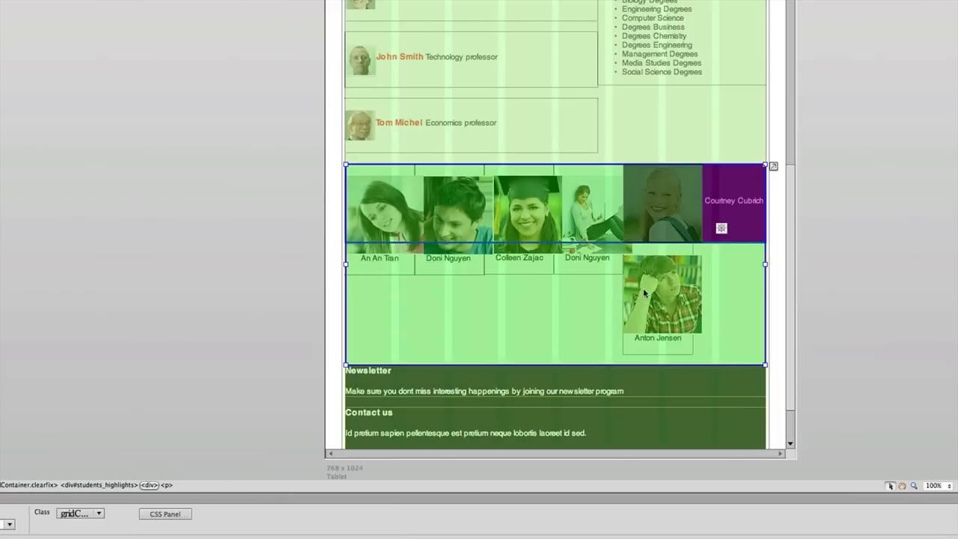
pyautogui.moveTo(738, 245)
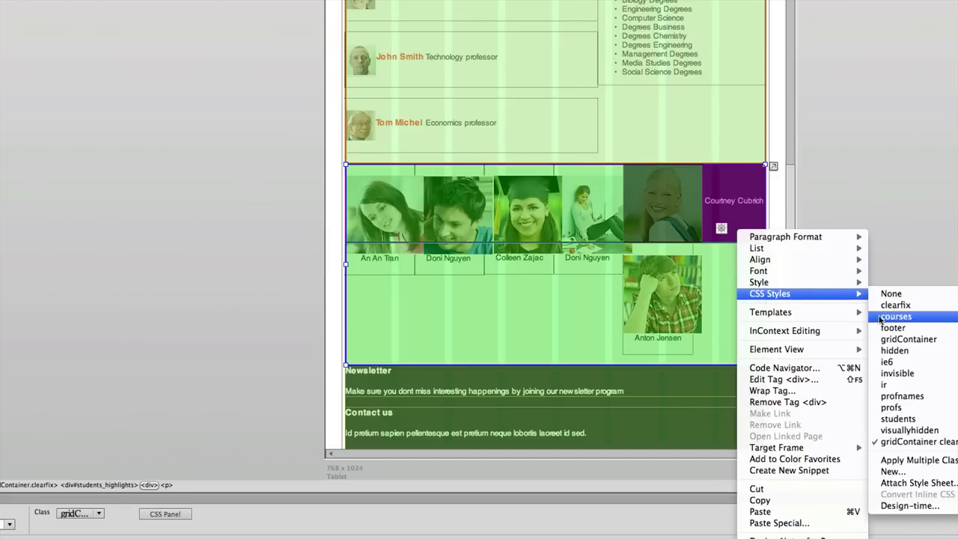
pyautogui.moveTo(898, 418)
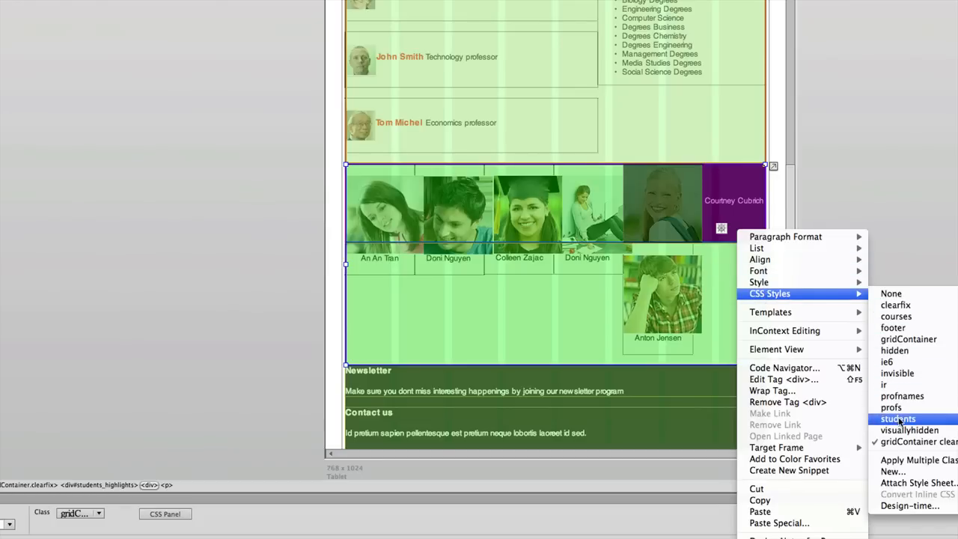
pyautogui.click(897, 419)
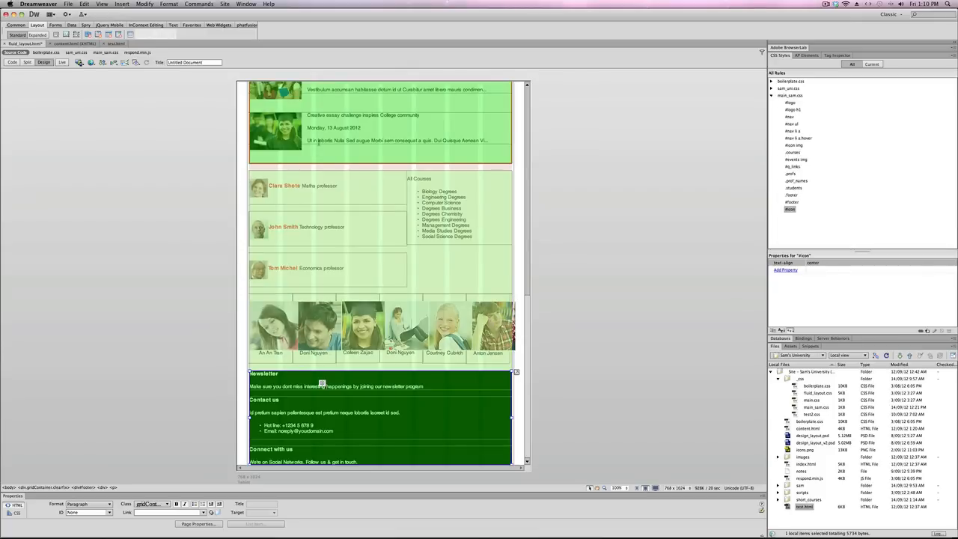
# - Preview the page in Safari and scroll through the narrow phone-width window
pyautogui.click(80, 62)
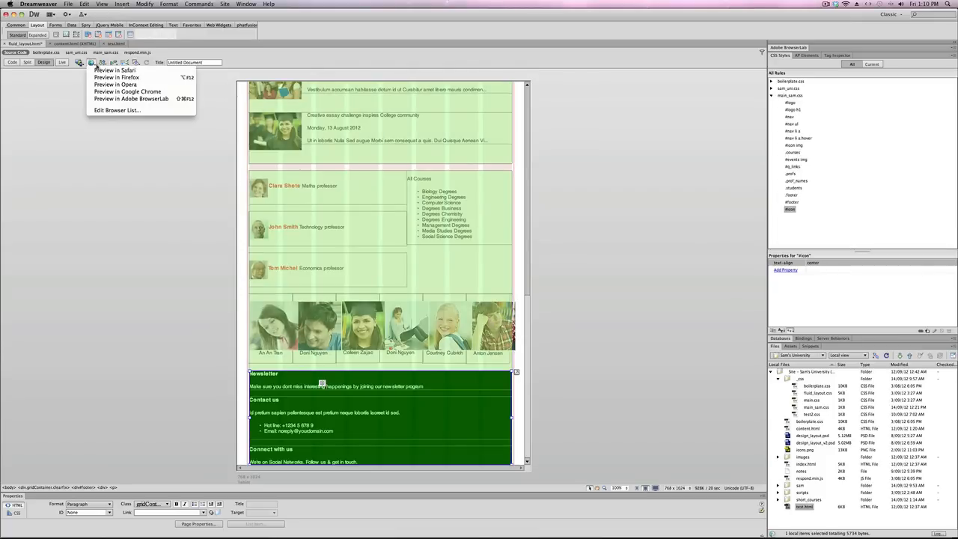
pyautogui.click(114, 70)
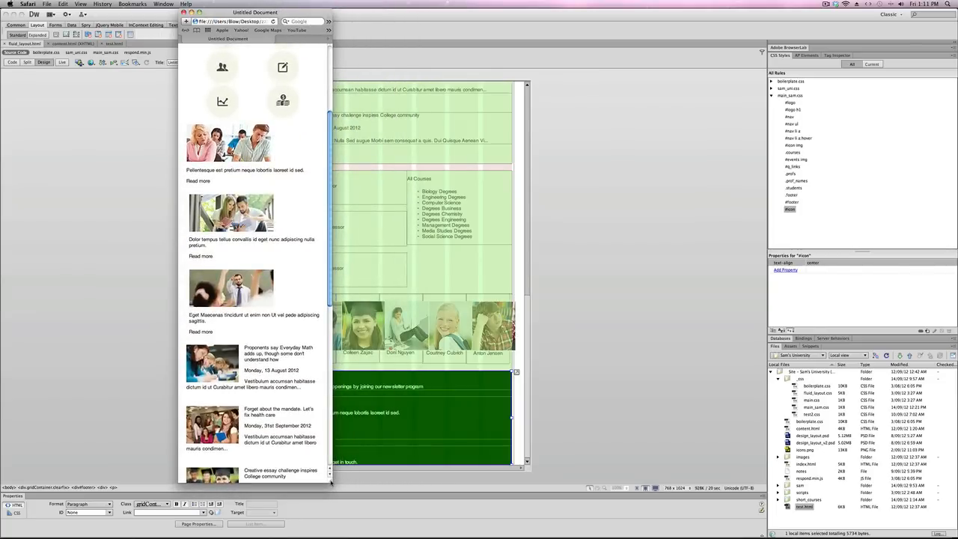
pyautogui.scroll(-3)
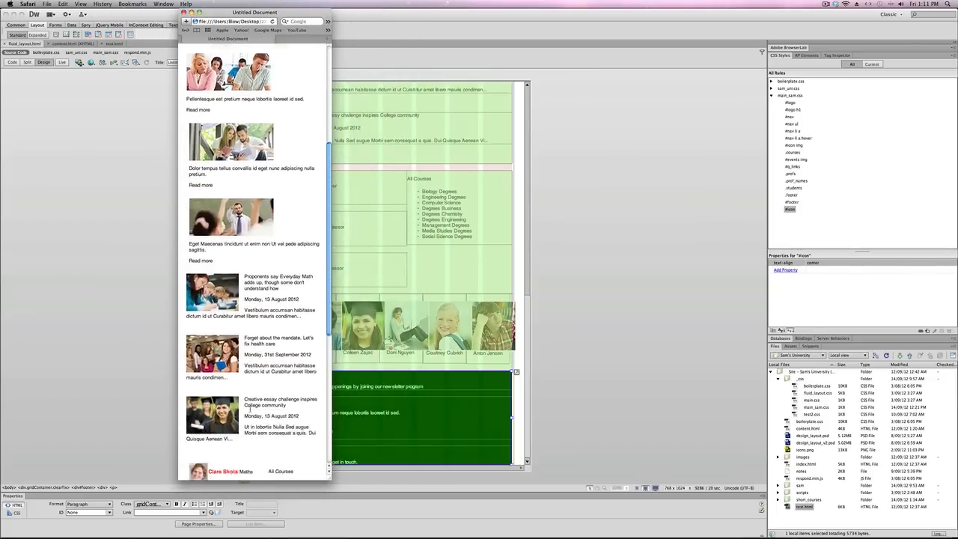
pyautogui.scroll(-3)
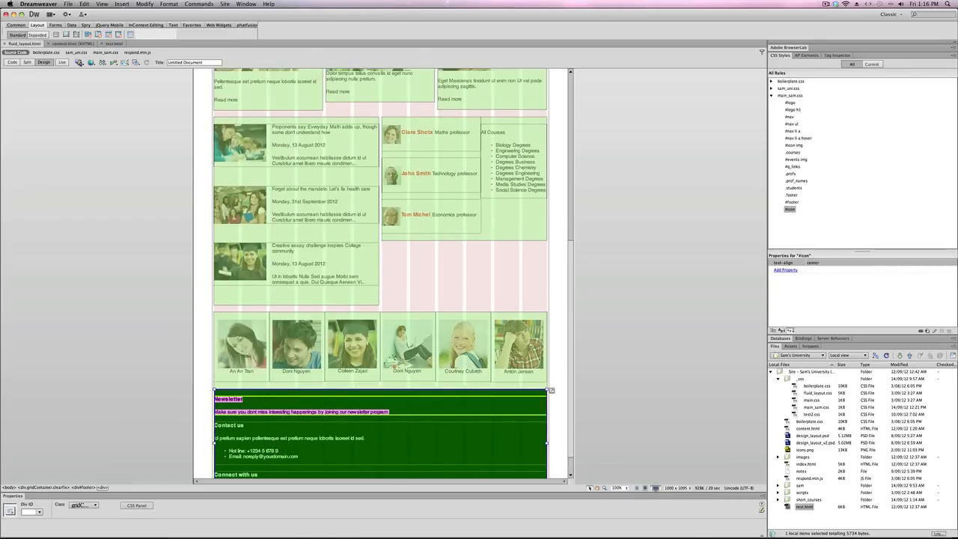
# - Scroll down to the three-column desktop footer, then return to the tablet layout
pyautogui.scroll(-3)
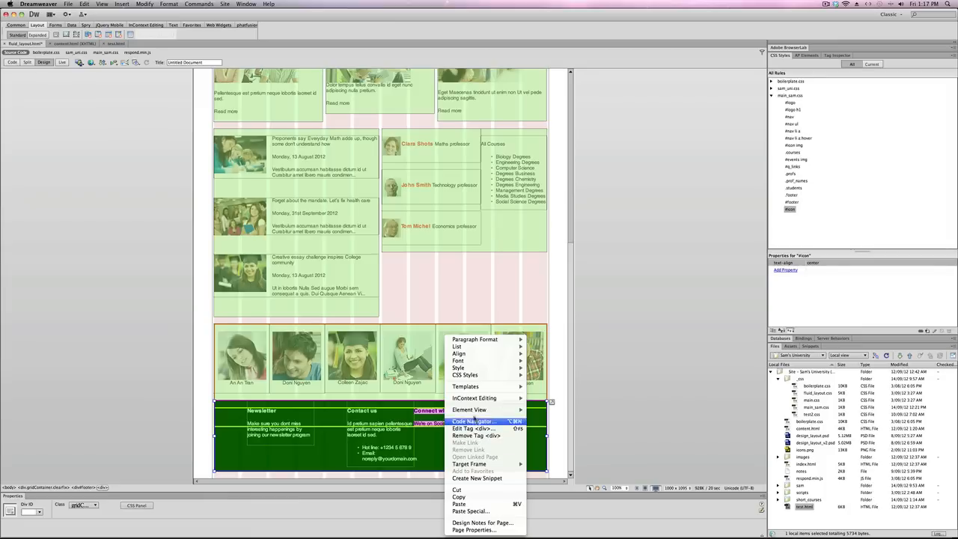
pyautogui.click(466, 375)
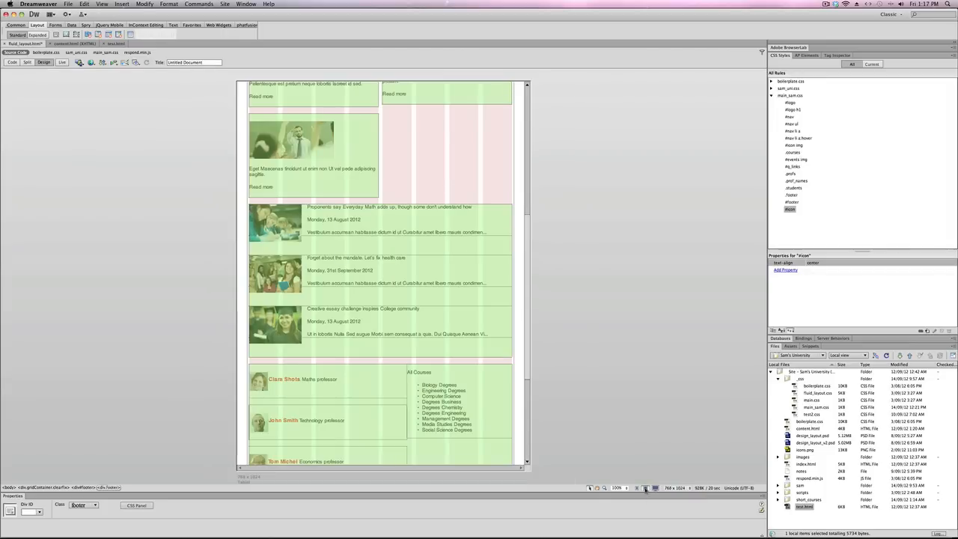
# - Scroll through the phone layout's stacked header, navigation, icon grid and course blocks
pyautogui.scroll(-3)
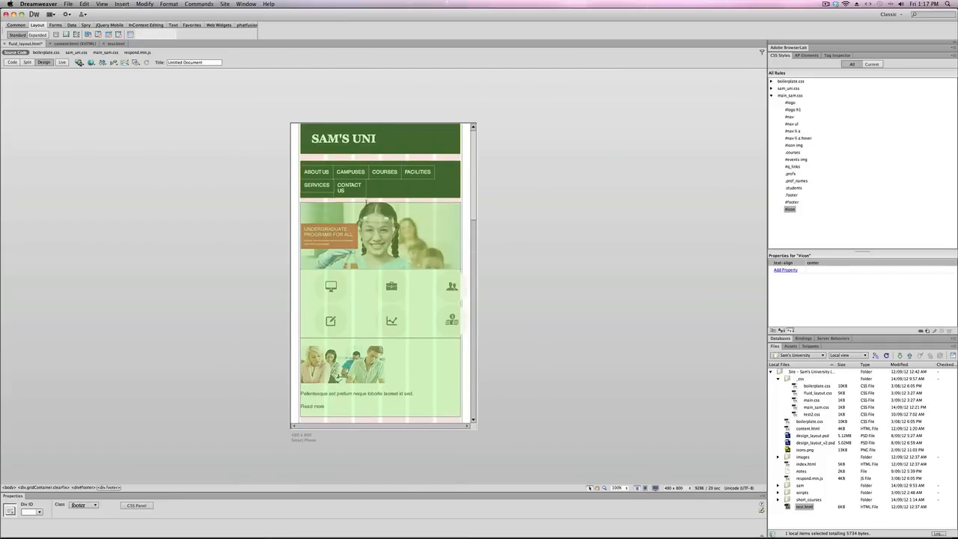
pyautogui.scroll(-3)
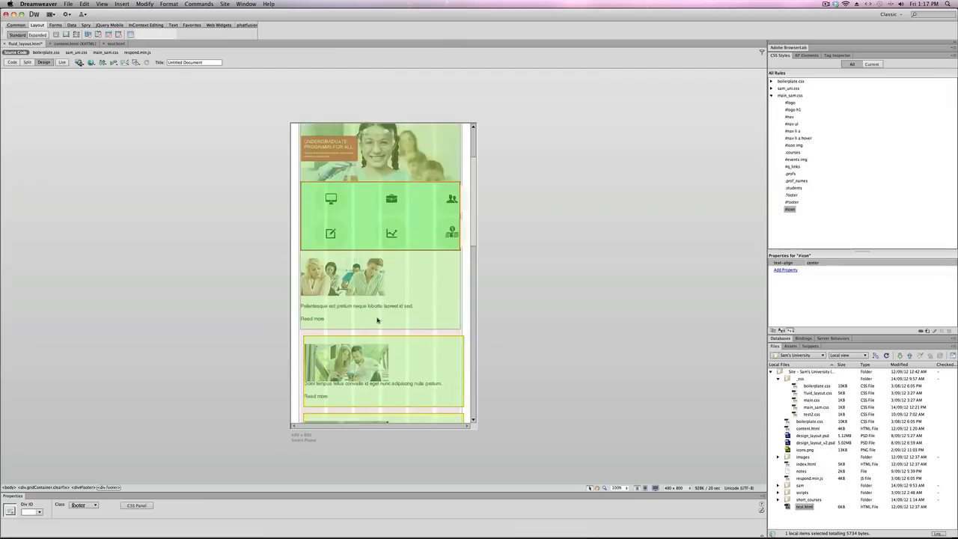
pyautogui.scroll(-3)
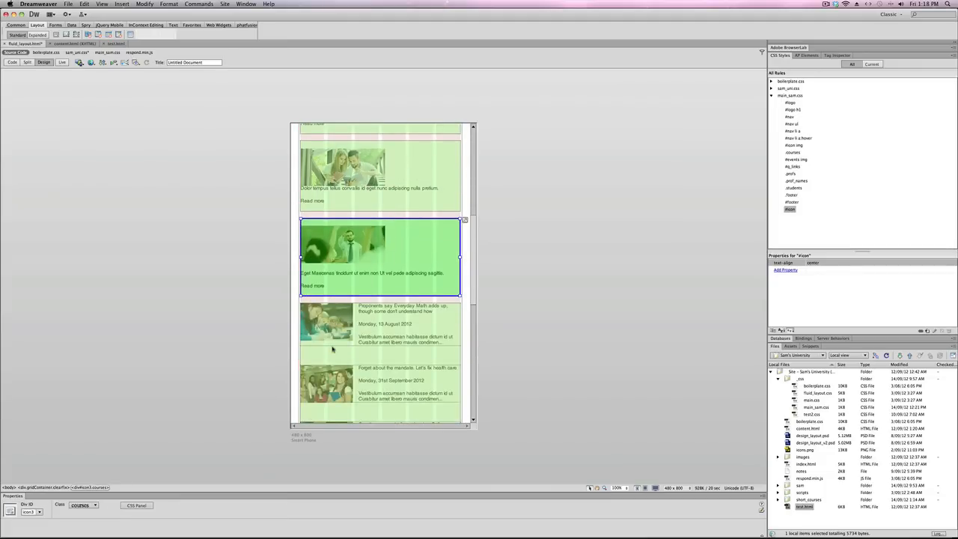
pyautogui.scroll(-3)
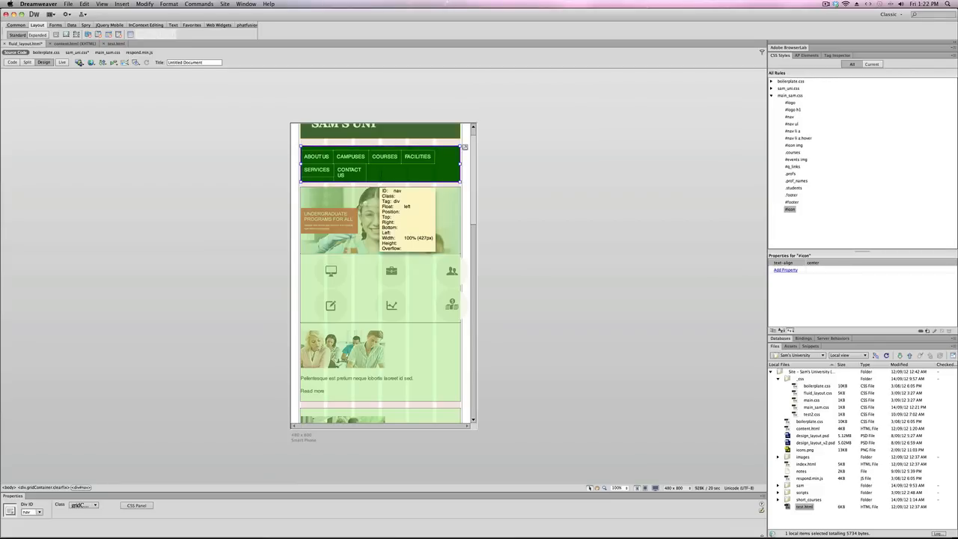
# - Select the #nav div in the Mobile layout to edit its CSS rule
pyautogui.click(871, 63)
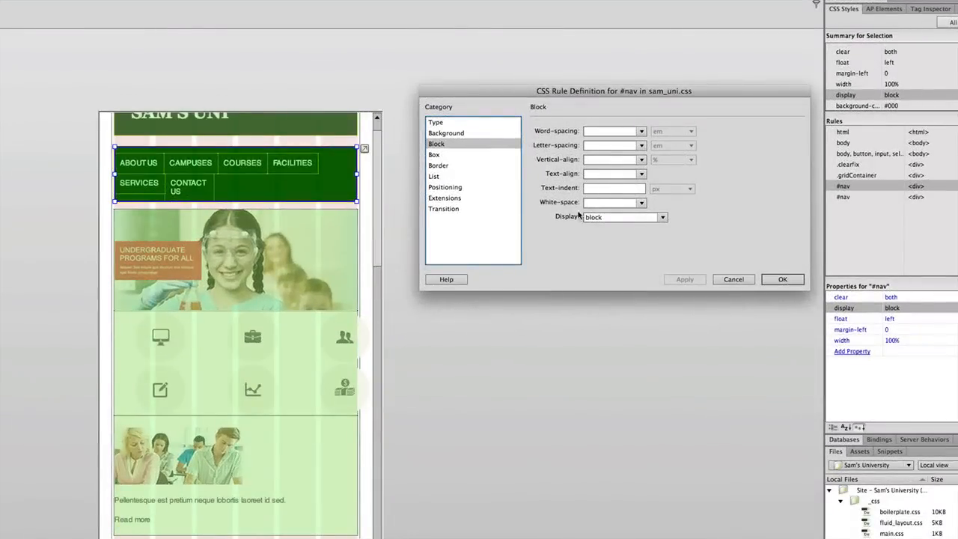
# - Set the #nav rule's Display to none and confirm the rule definition
pyautogui.click(662, 217)
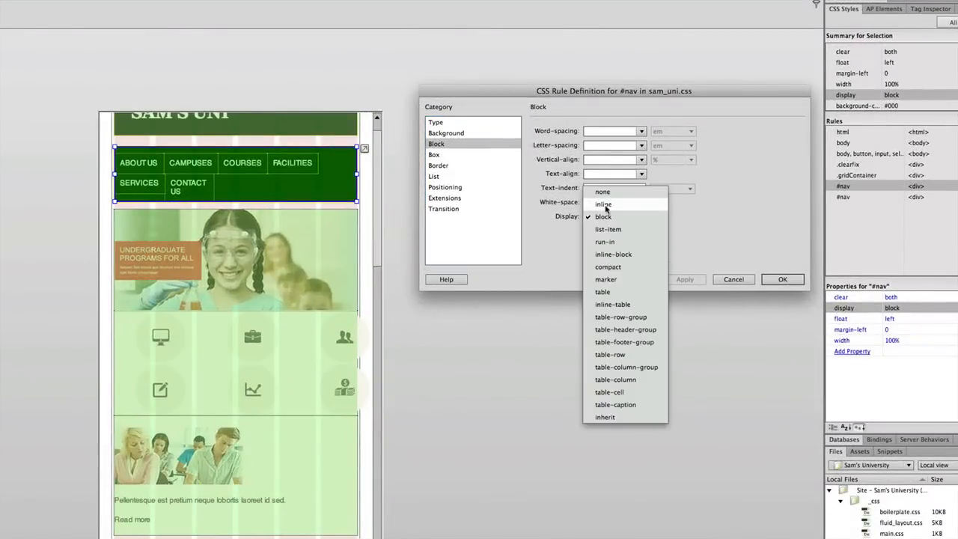
pyautogui.click(602, 192)
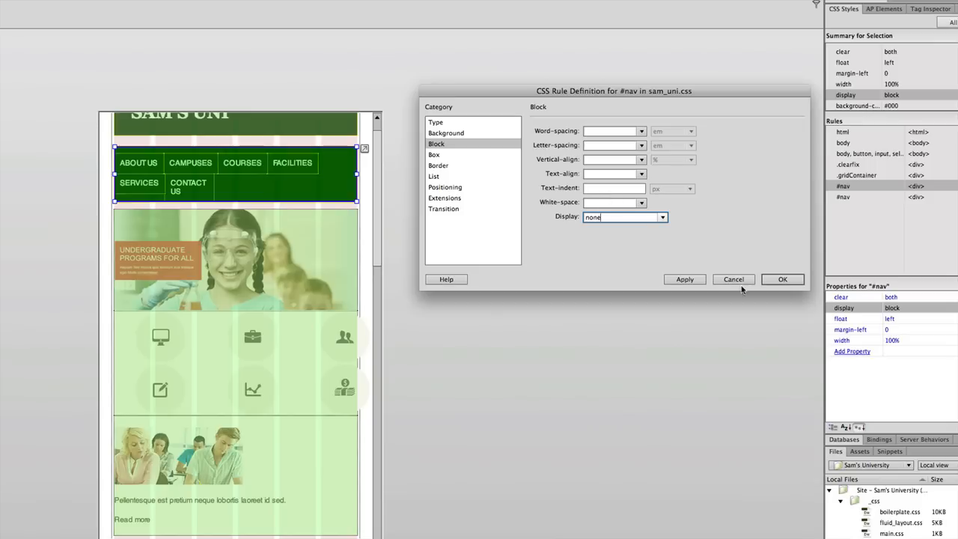
pyautogui.click(783, 279)
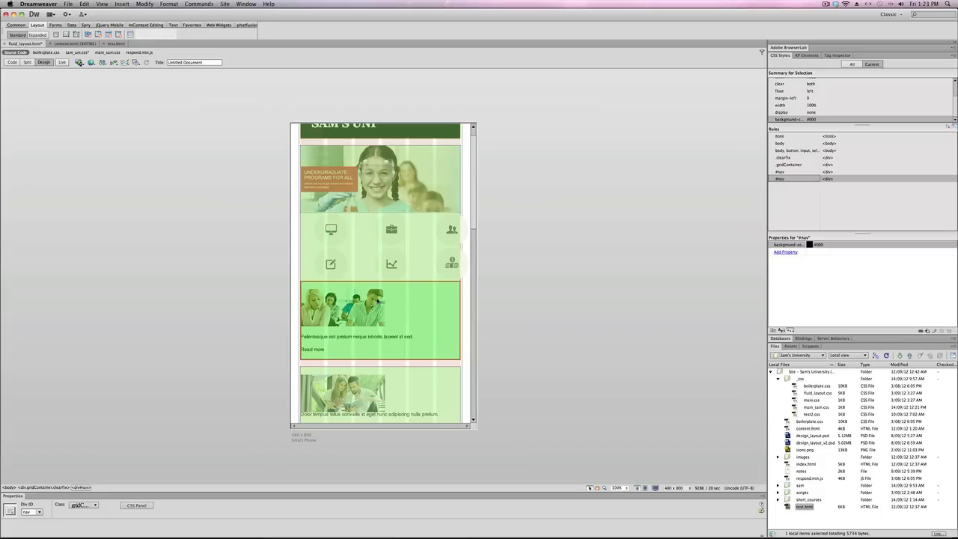
# - Preview fluid_layout.html in Firefox
pyautogui.click(91, 62)
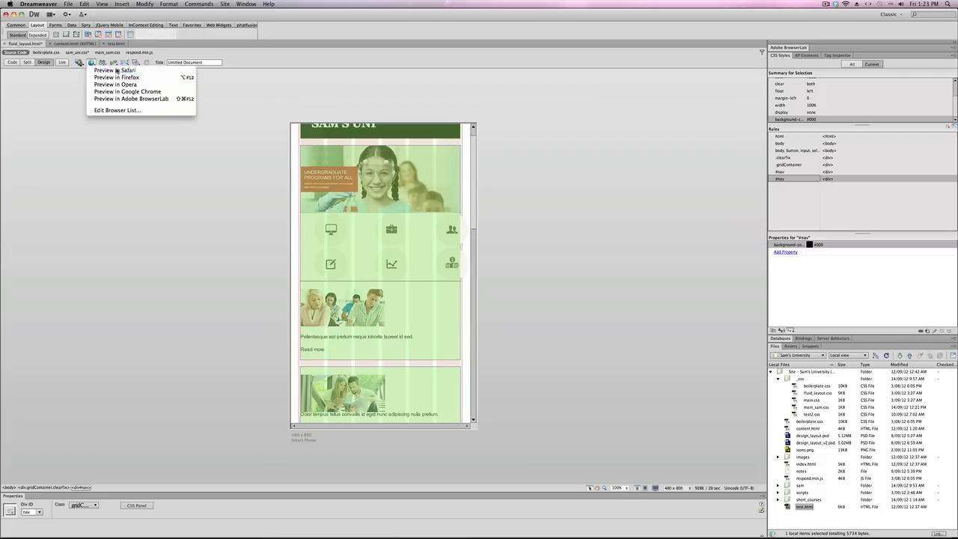
pyautogui.click(110, 69)
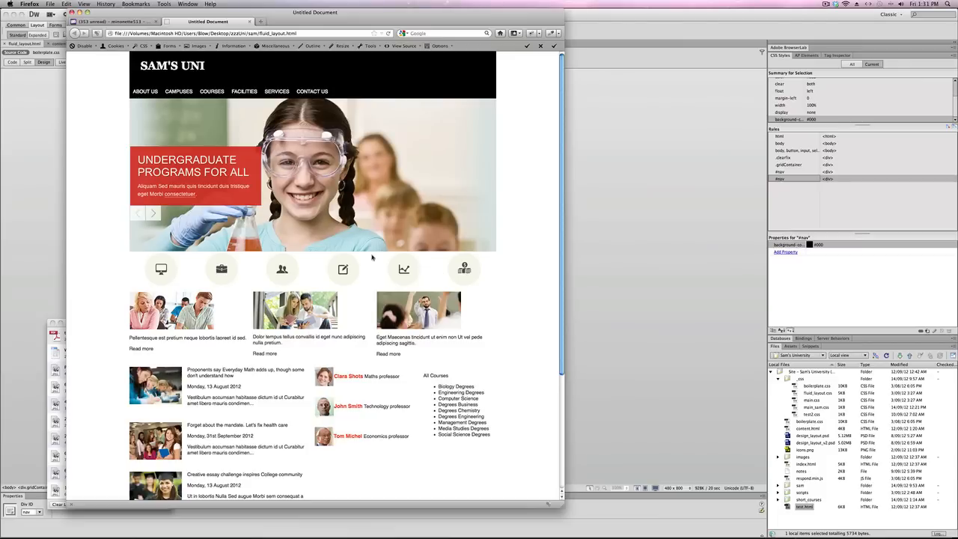
pyautogui.moveTo(593, 170)
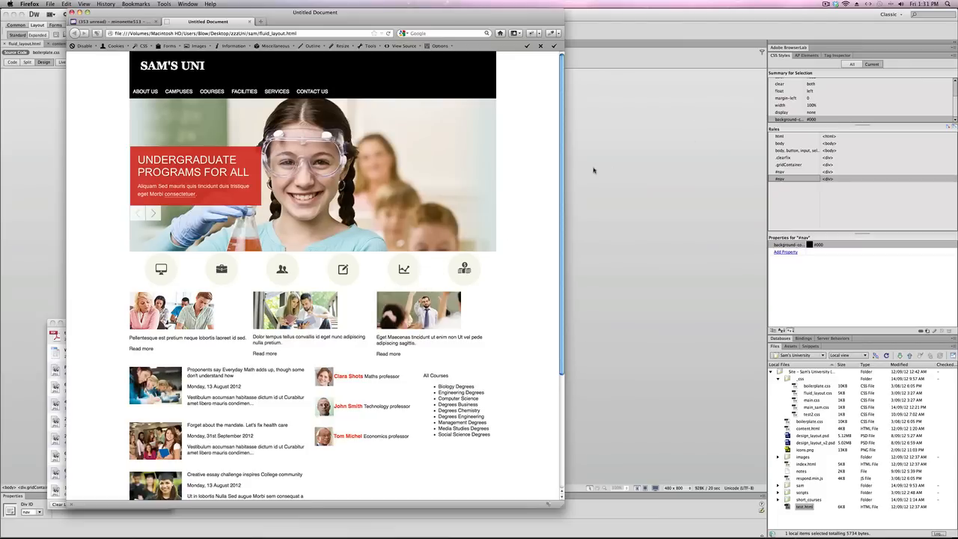